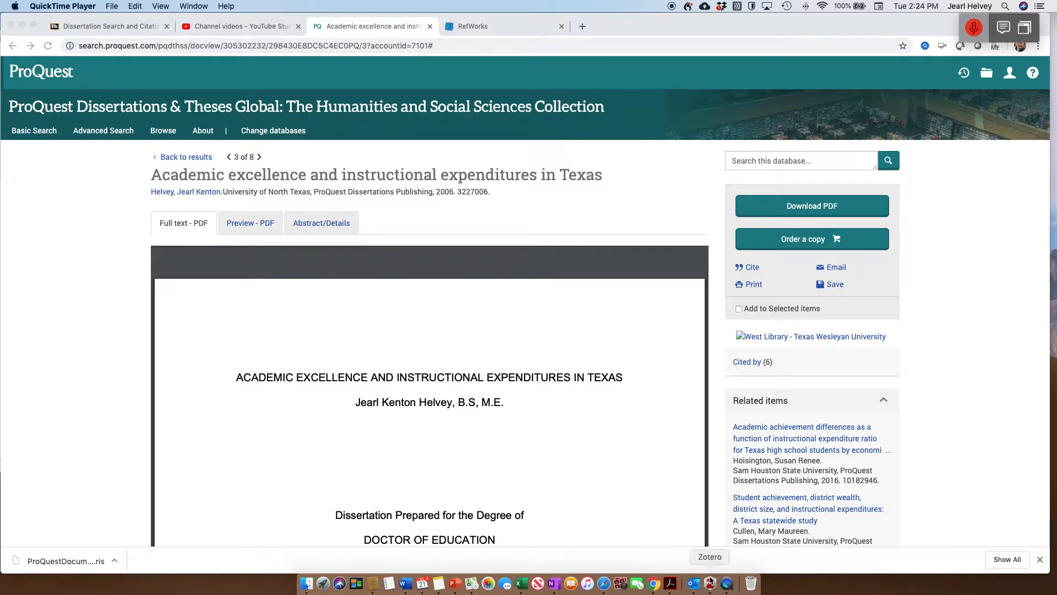
Export the dissertation record from ProQuest as an RIS file via Save > RIS
left_click(708, 584)
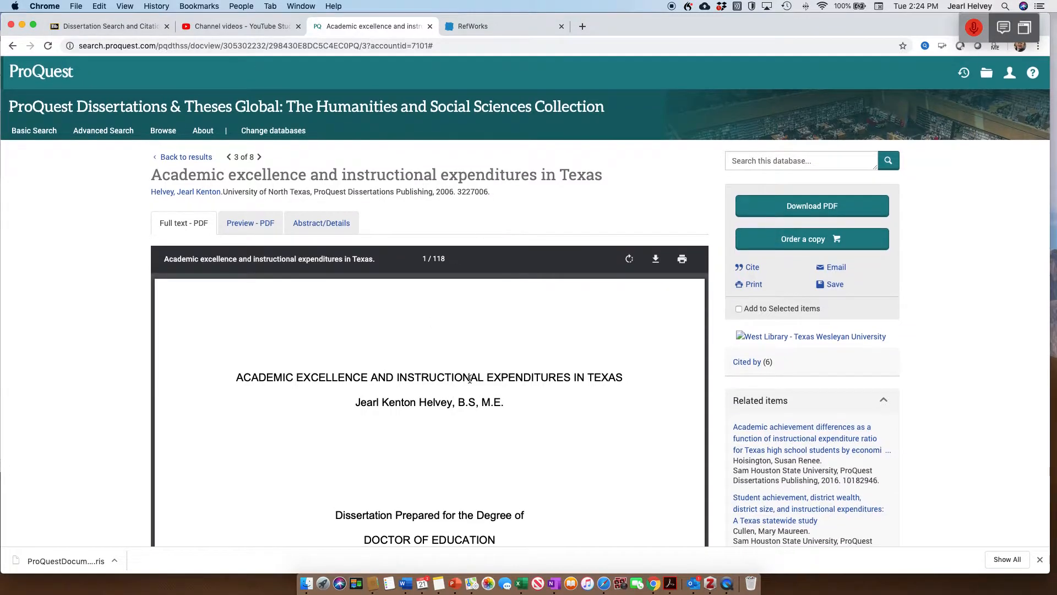
mouse_move(834, 284)
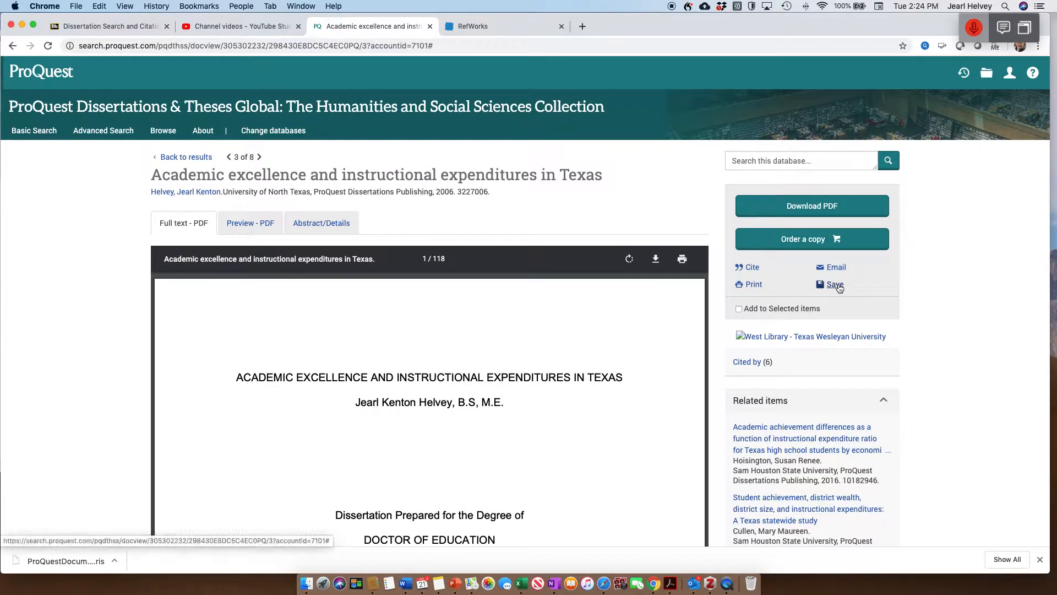
left_click(834, 284)
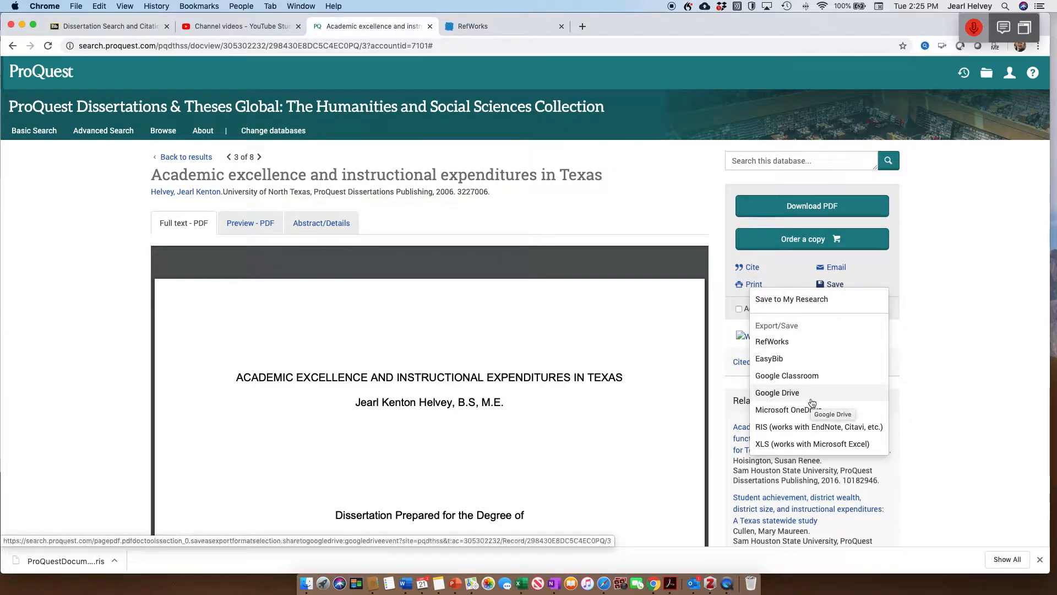
mouse_move(804, 428)
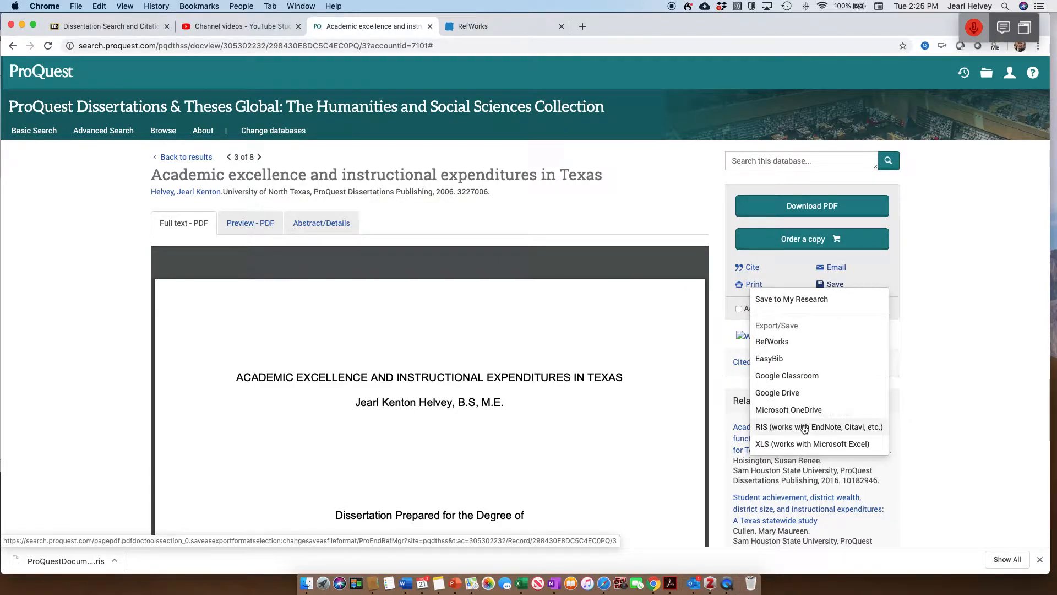
mouse_move(820, 427)
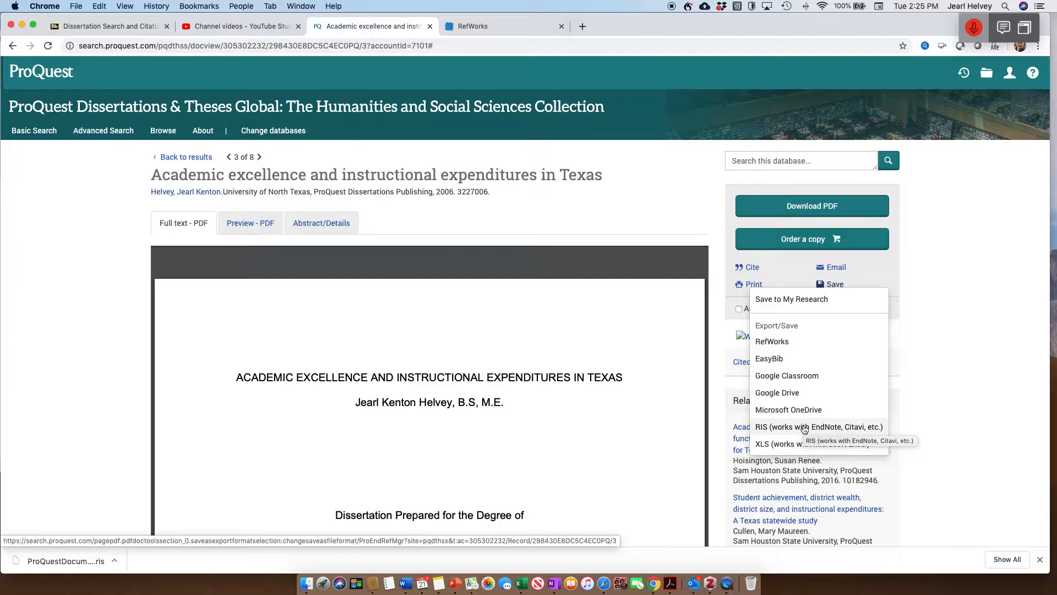
left_click(819, 426)
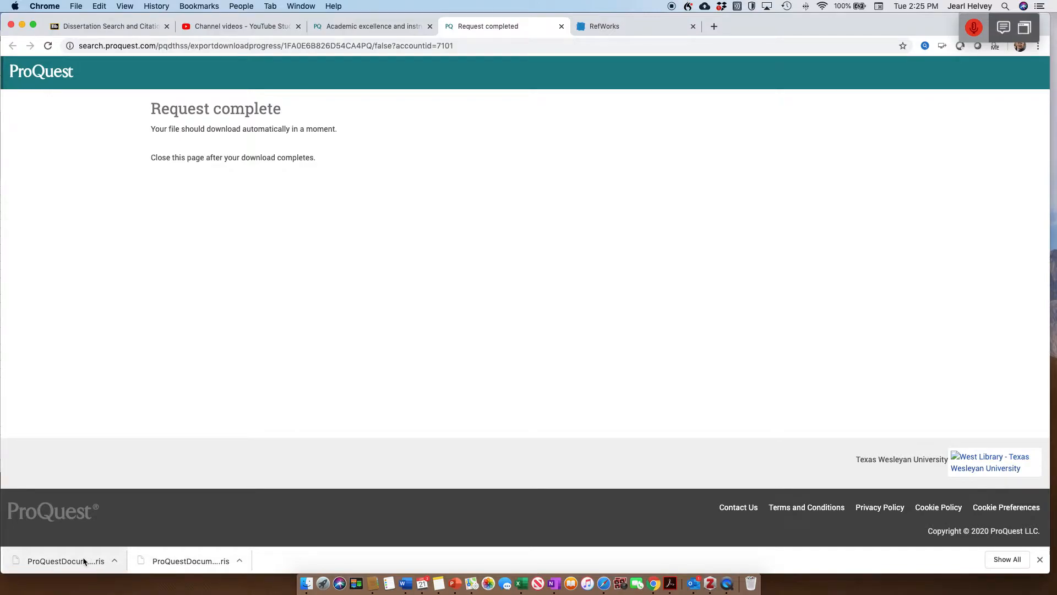
mouse_move(533, 356)
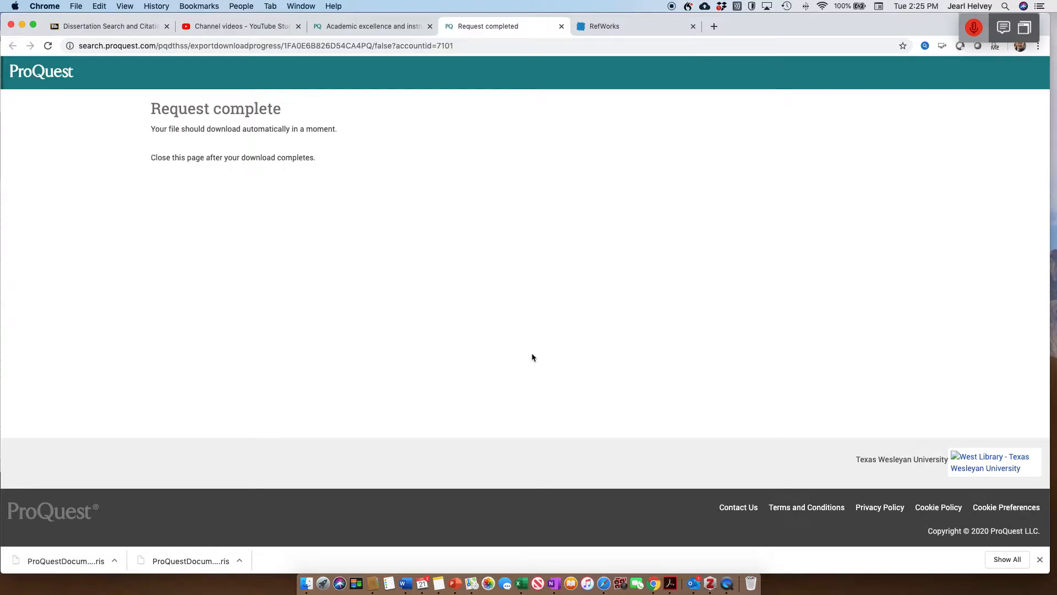
mouse_move(710, 584)
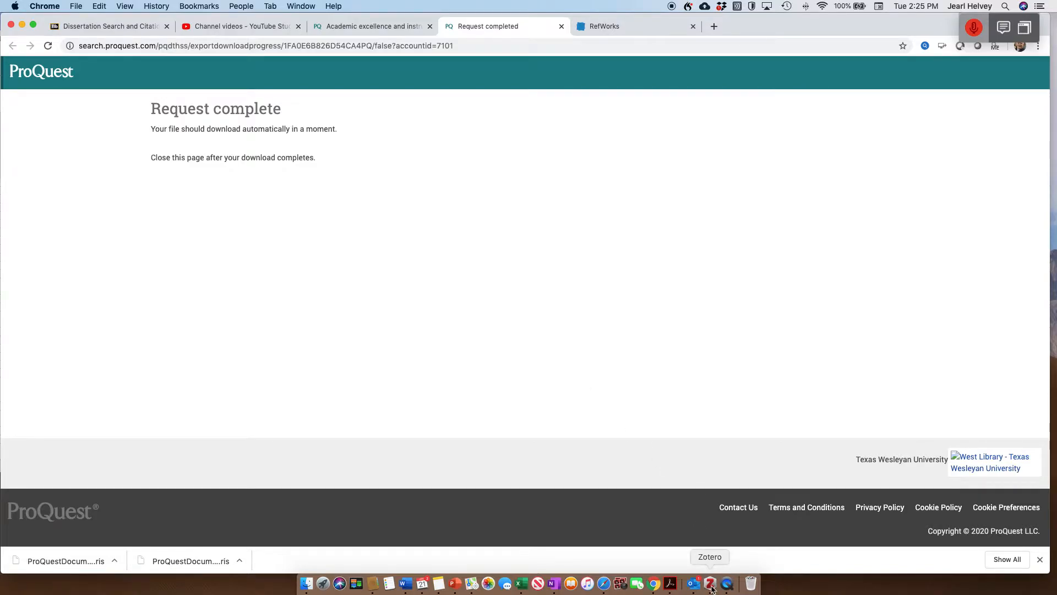
Import ProQuestDocuments-2020-01-21.ris from Downloads into Zotero via Import from File
left_click(709, 584)
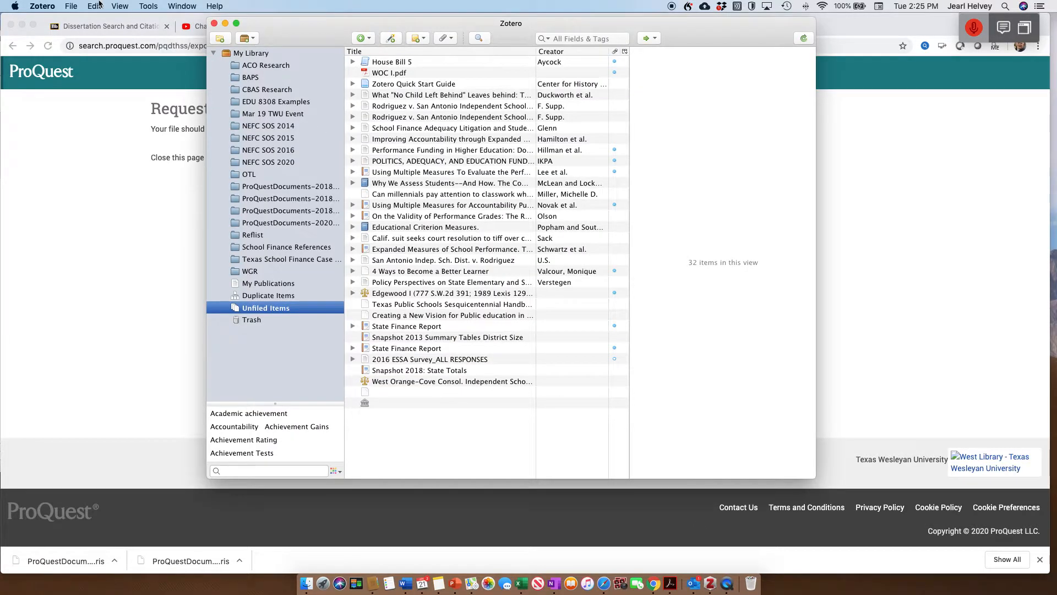
left_click(70, 6)
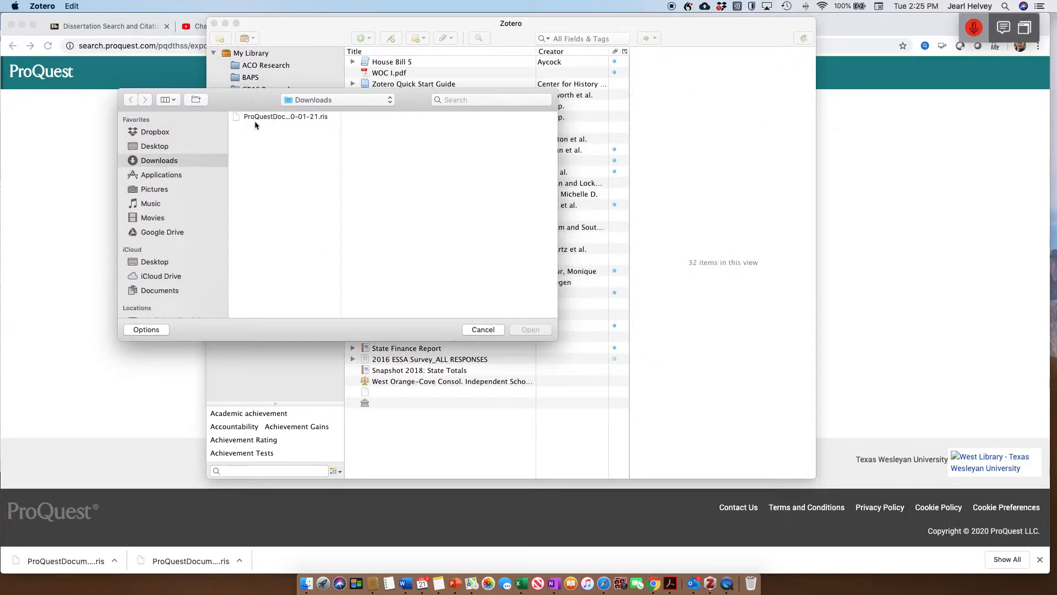
left_click(284, 115)
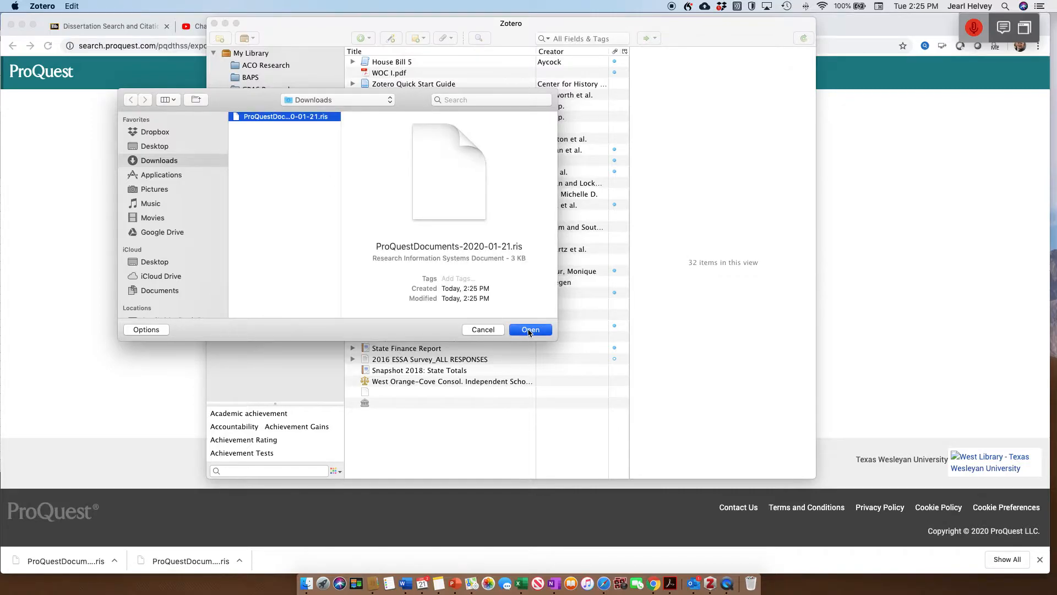
left_click(529, 329)
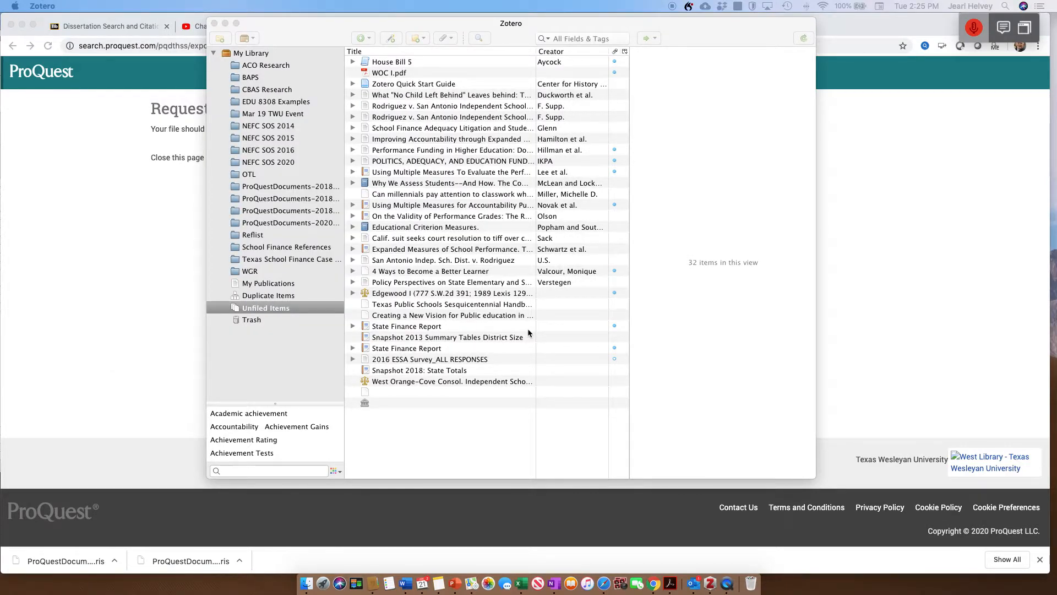
mouse_move(281, 289)
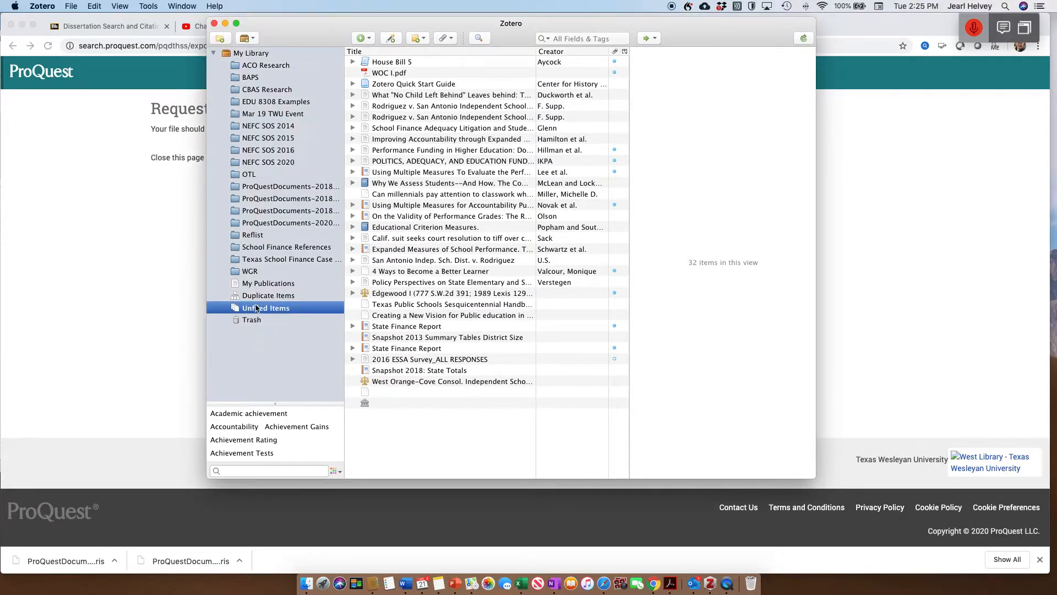
Select the new ProQuestDocuments-2020 collection holding the imported Helvey dissertation
left_click(270, 283)
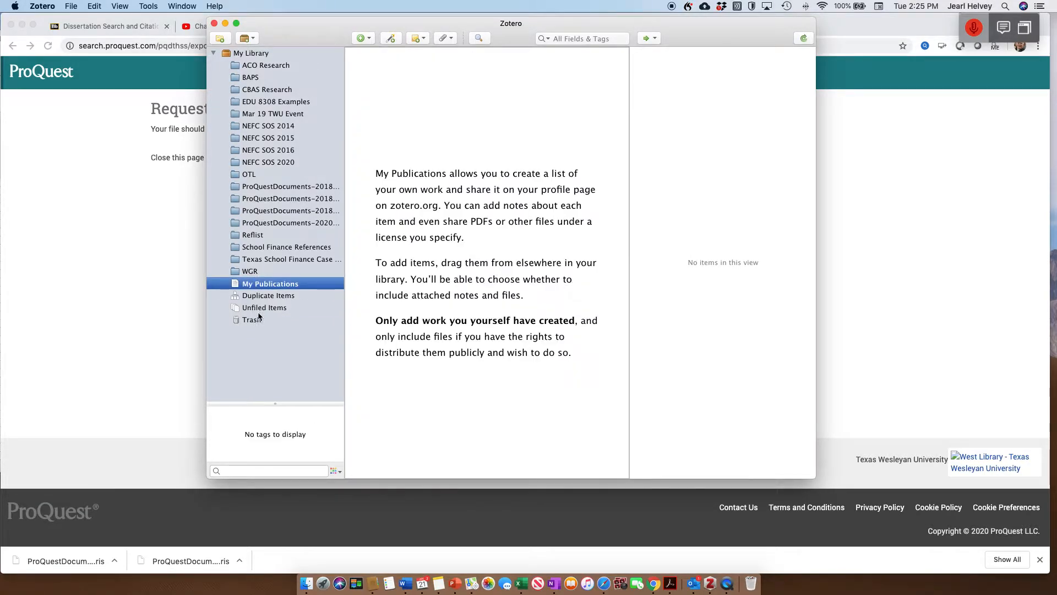
left_click(264, 307)
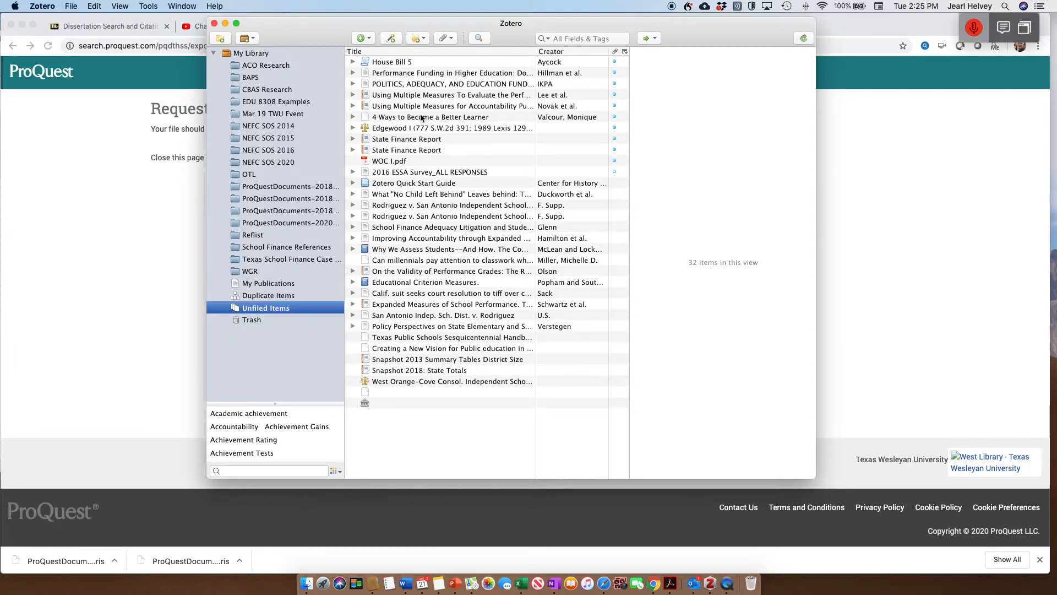
mouse_move(371, 200)
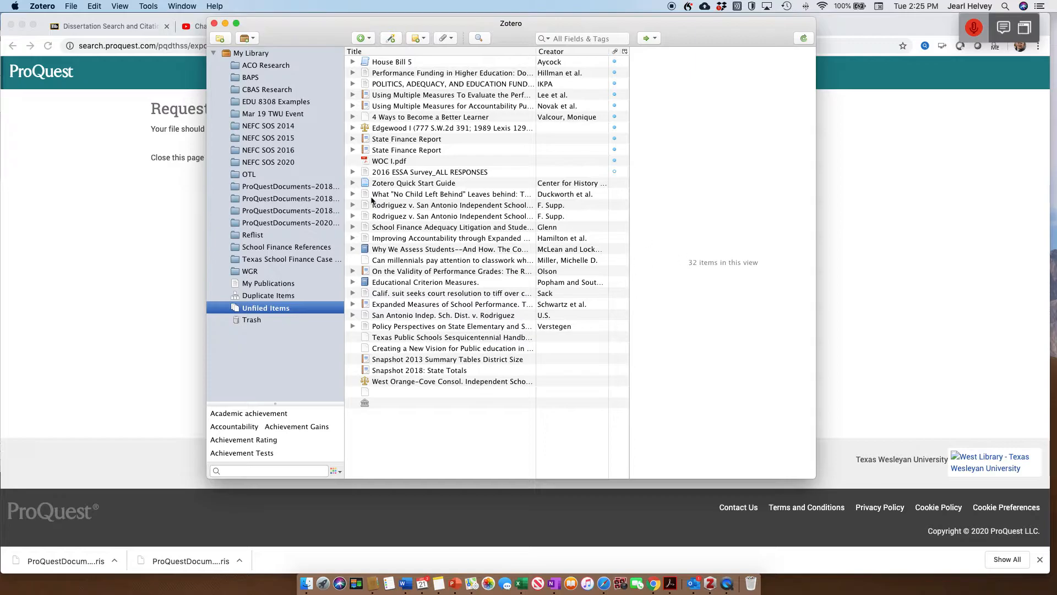
mouse_move(286, 236)
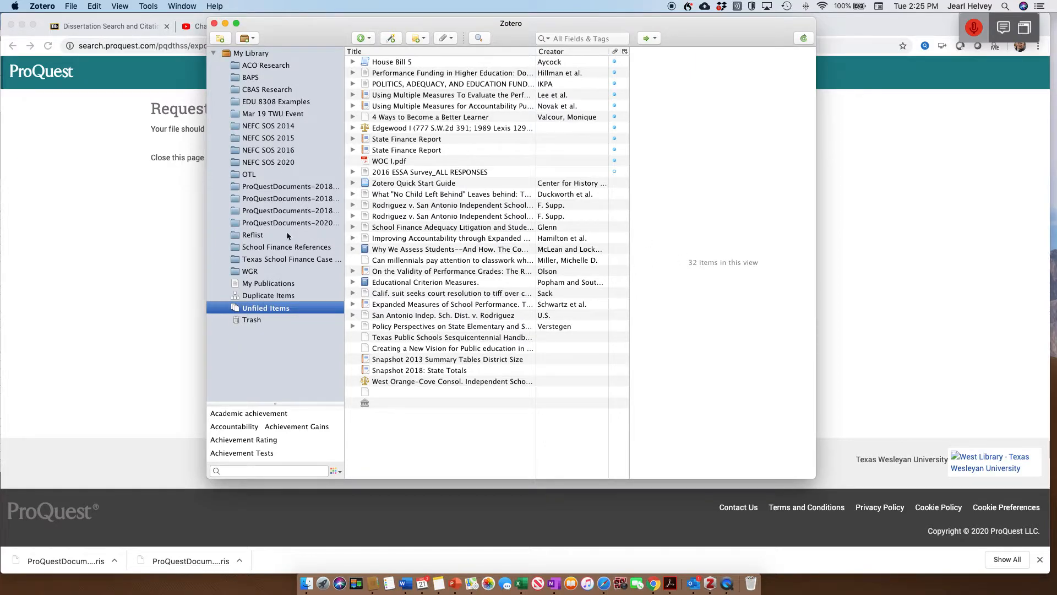
left_click(289, 223)
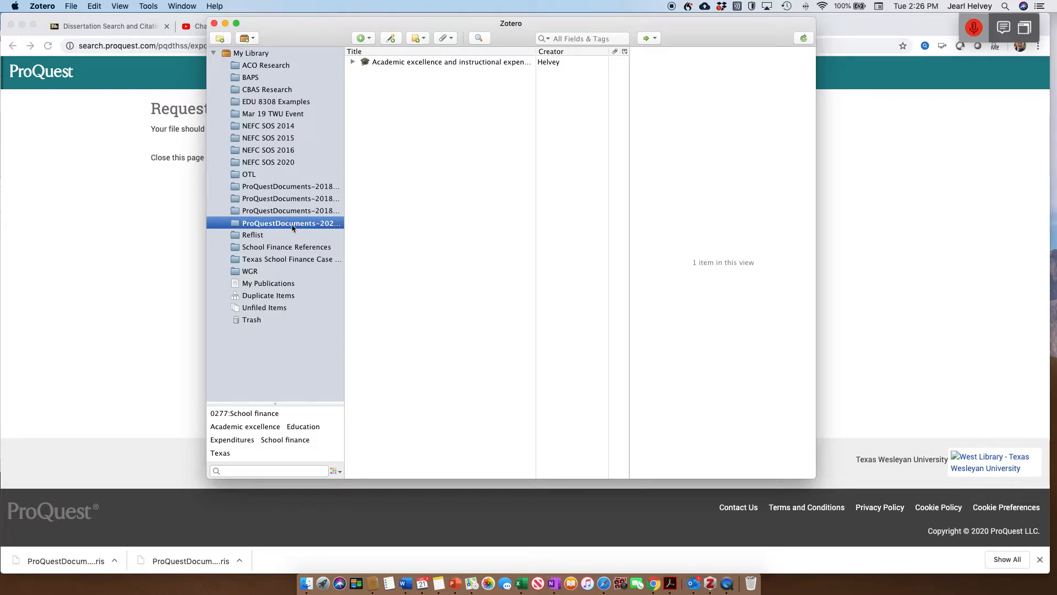
Select the Academic excellence thesis to show its title, author Helvey and abstract
left_click(450, 62)
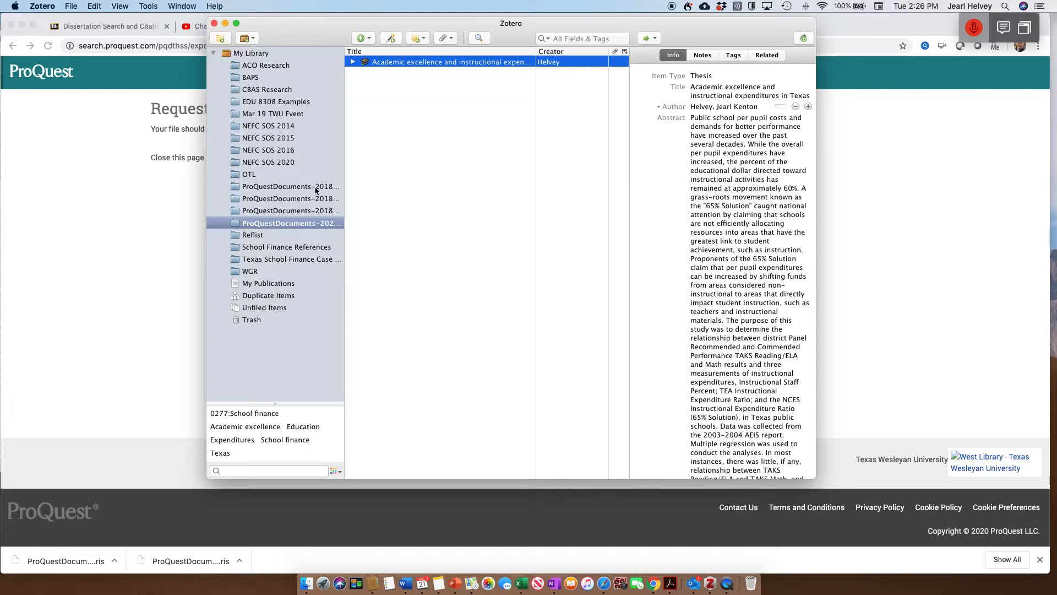
mouse_move(322, 127)
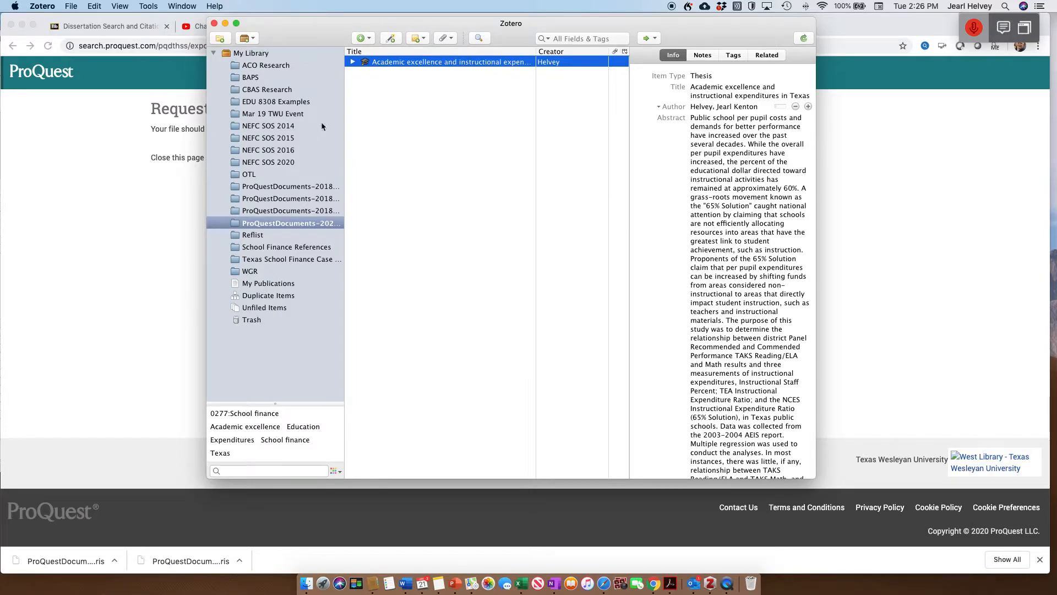
mouse_move(289, 142)
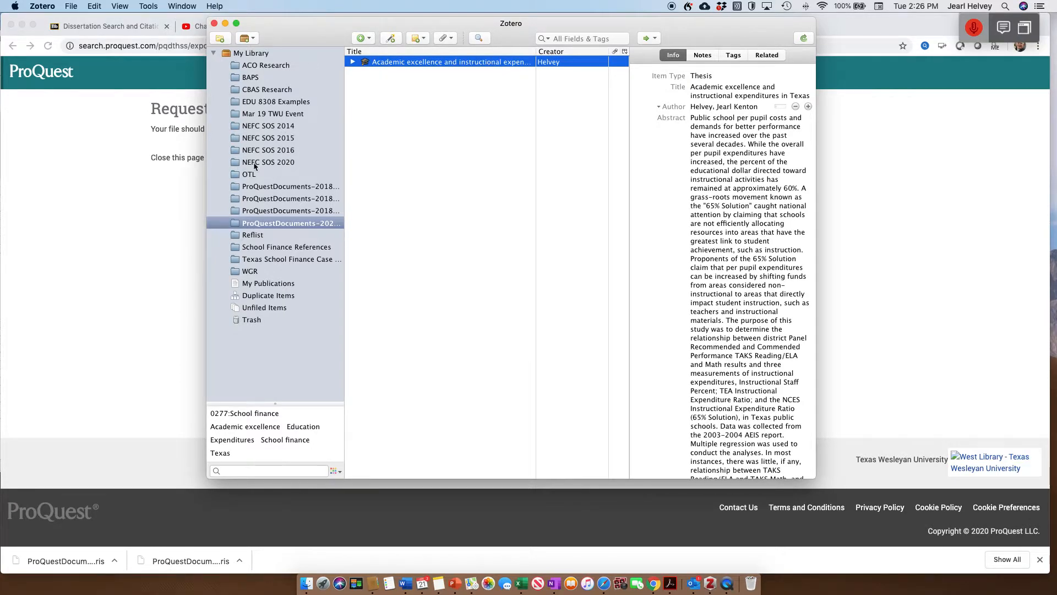
mouse_move(342, 80)
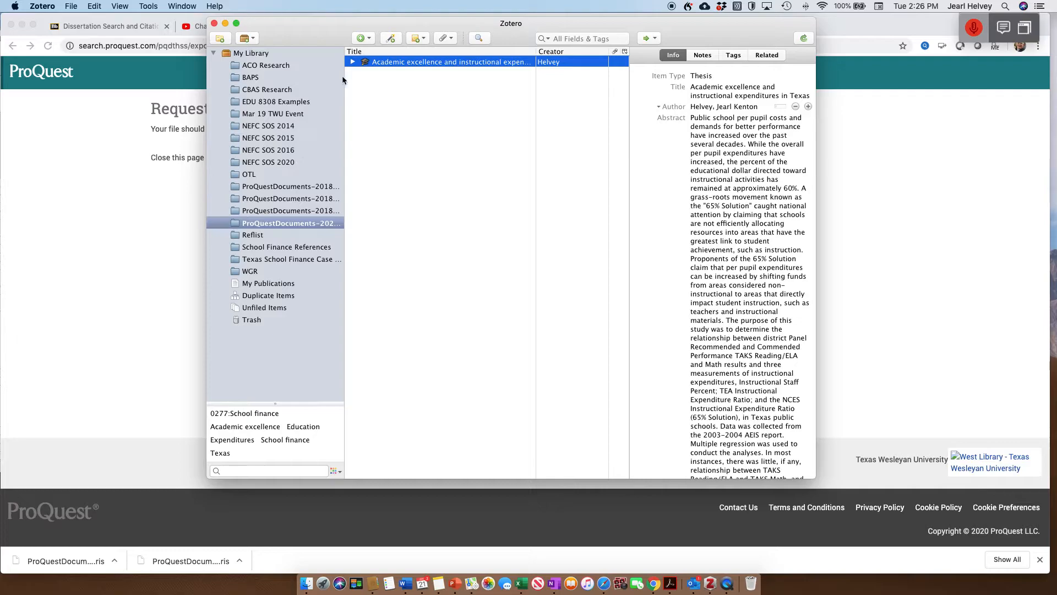
mouse_move(285, 175)
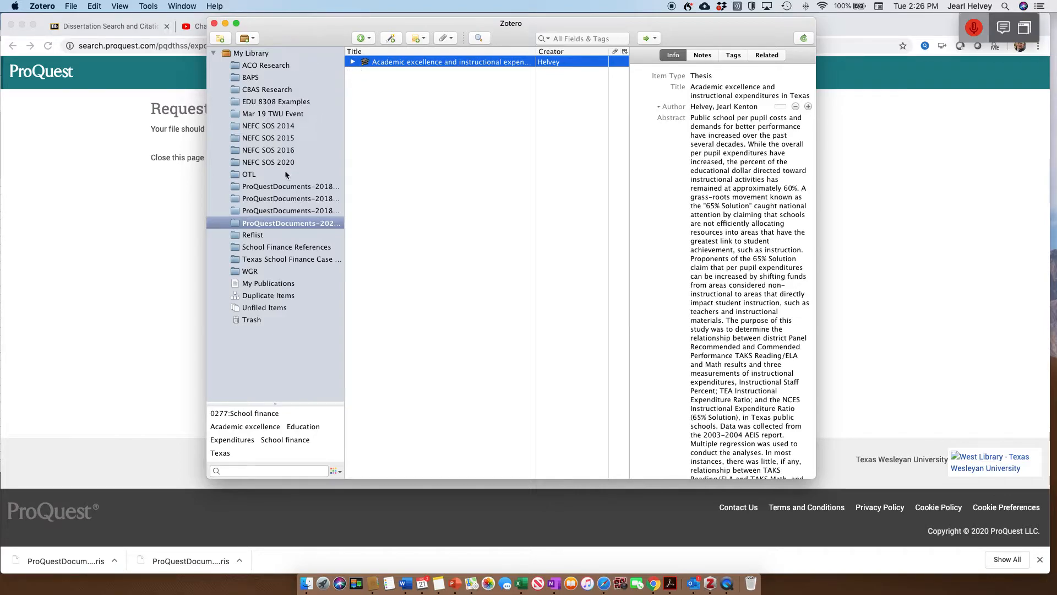
mouse_move(229, 191)
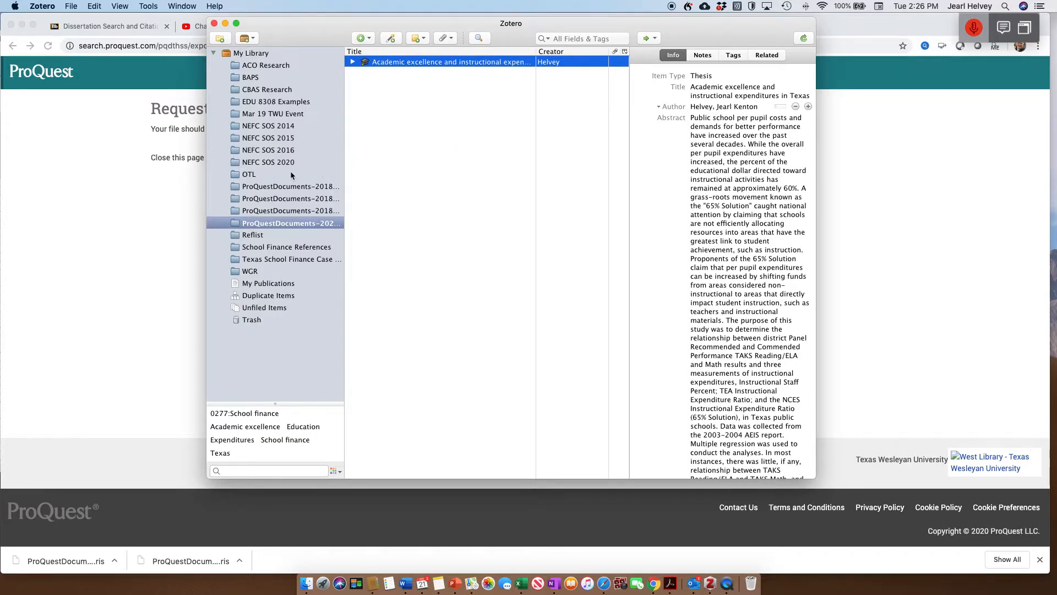
View the Academic excellence thesis and its abstract within the NEFC SOS 2020 collection
left_click(269, 162)
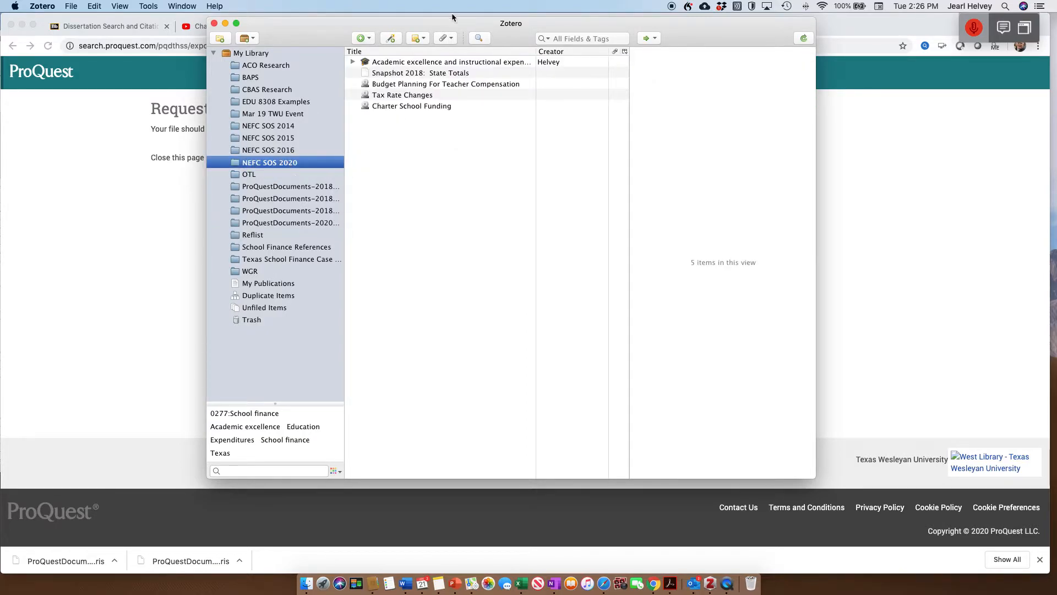
left_click(451, 62)
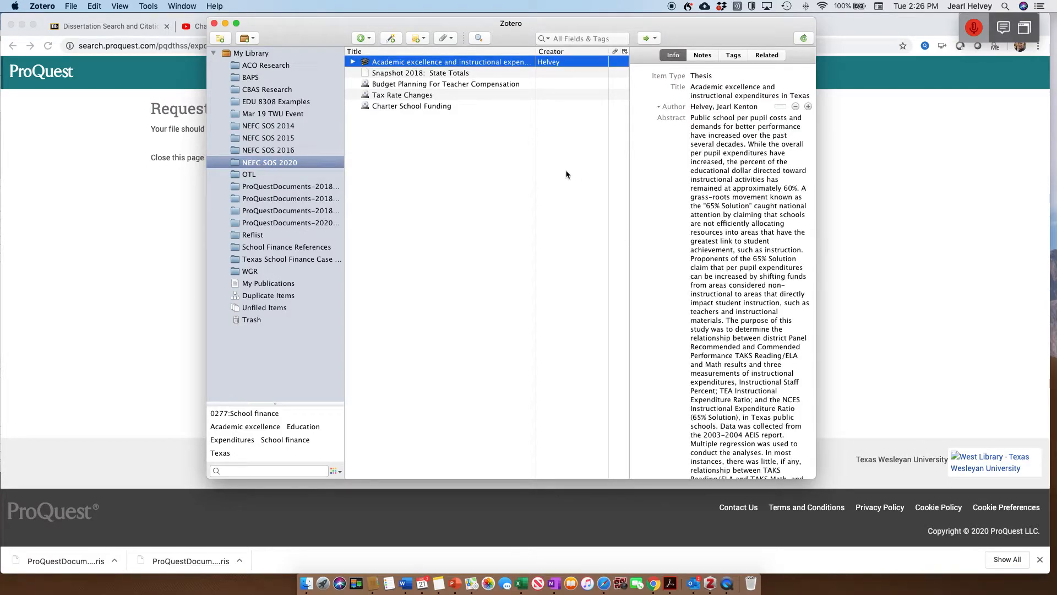
mouse_move(480, 123)
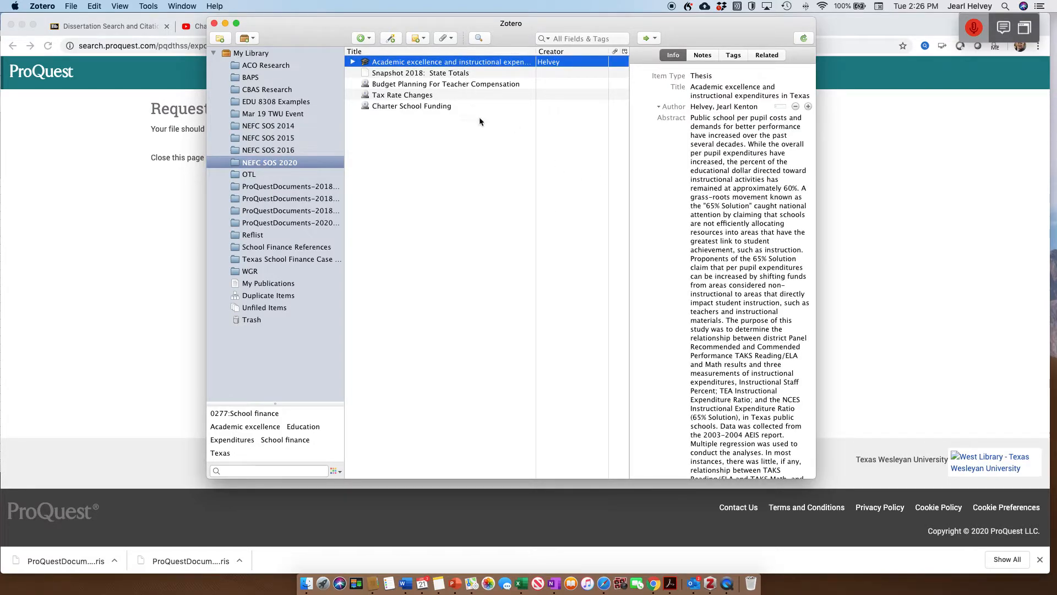
scroll("down", 3)
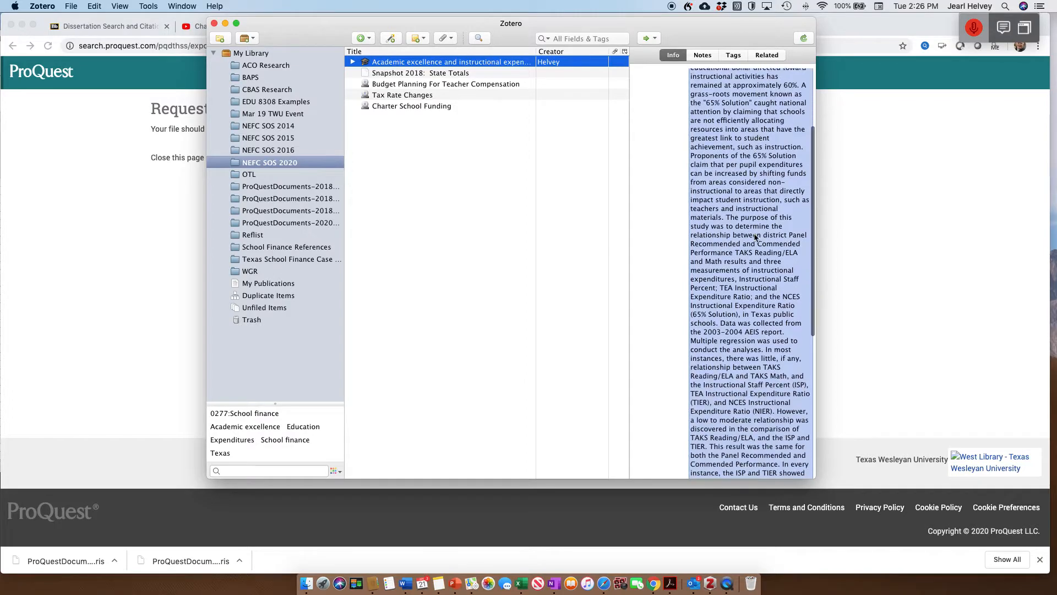
scroll("up", 3)
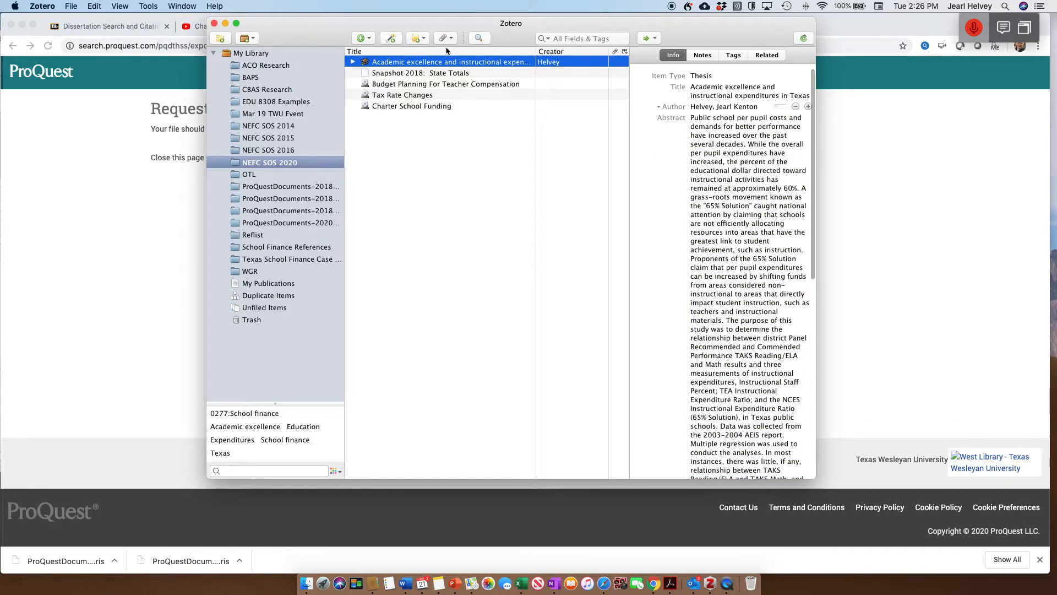
Attach Finalapproved.pdf from the Dissertation folder to the thesis as a linked file
left_click(441, 38)
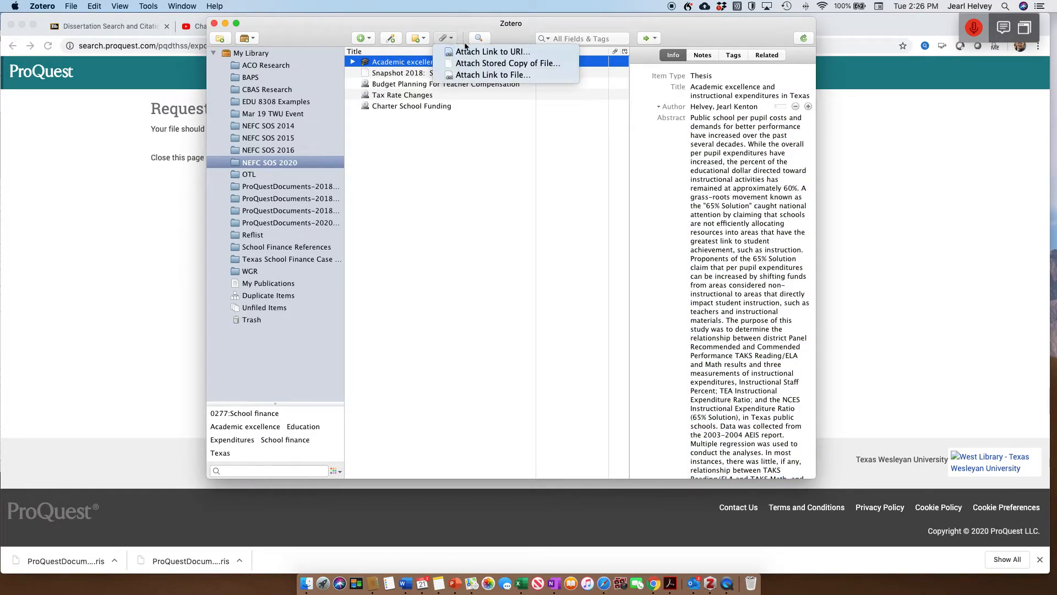
mouse_move(493, 52)
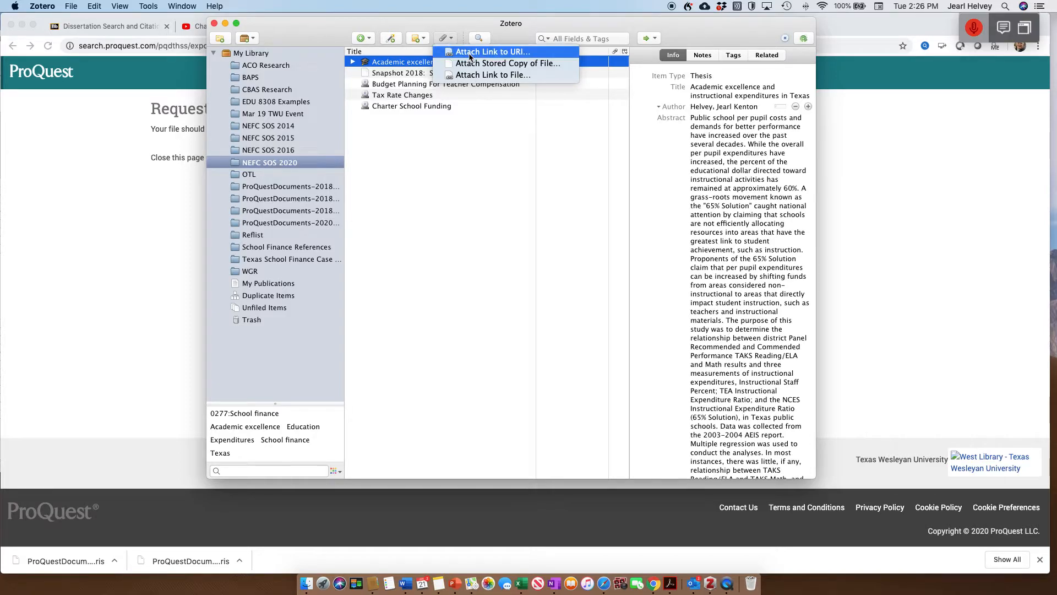
mouse_move(492, 75)
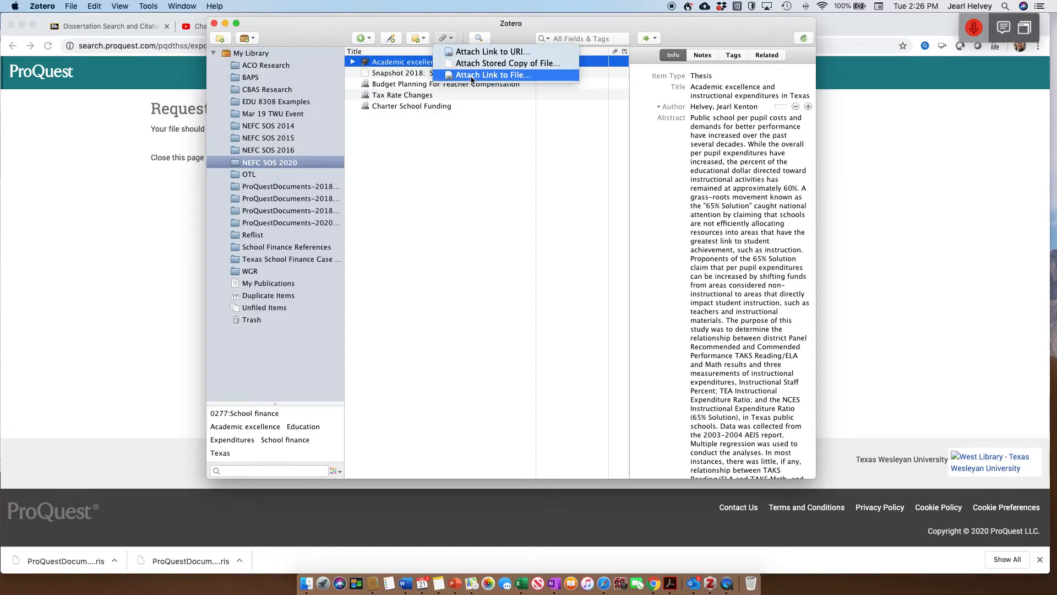
left_click(490, 75)
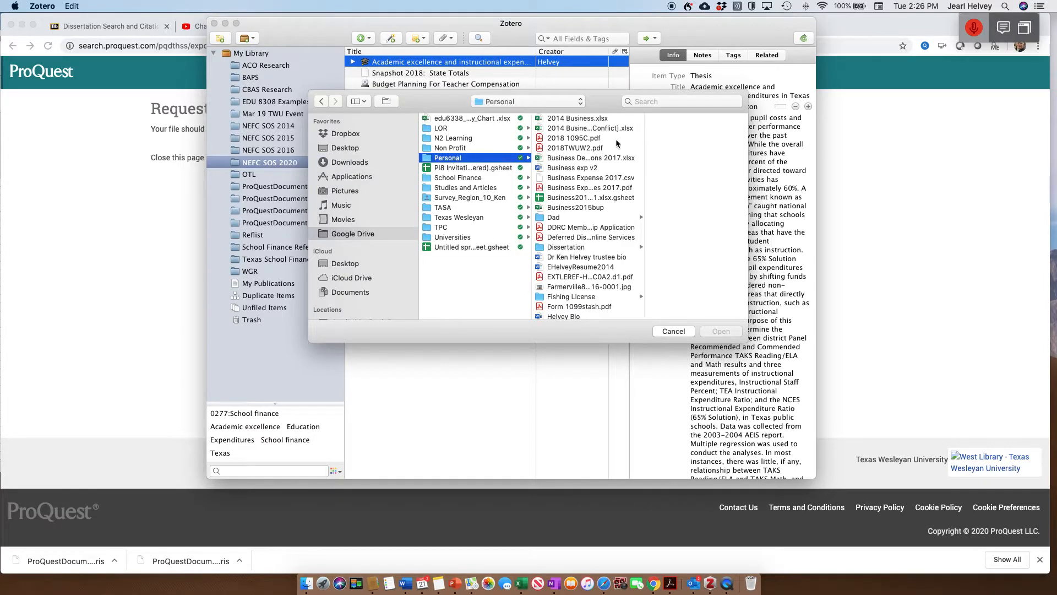
left_click(568, 246)
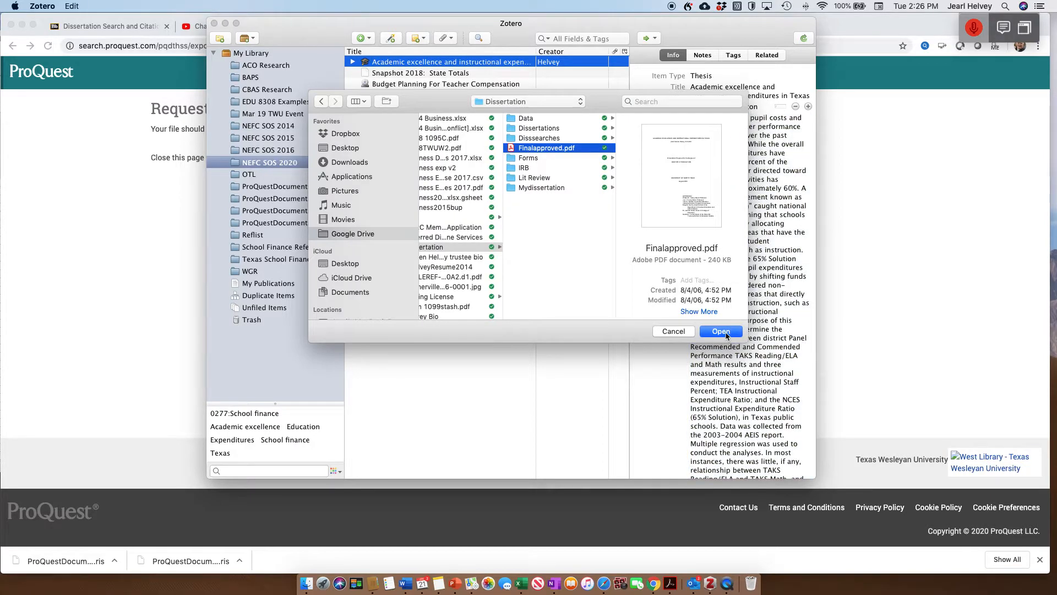
left_click(720, 332)
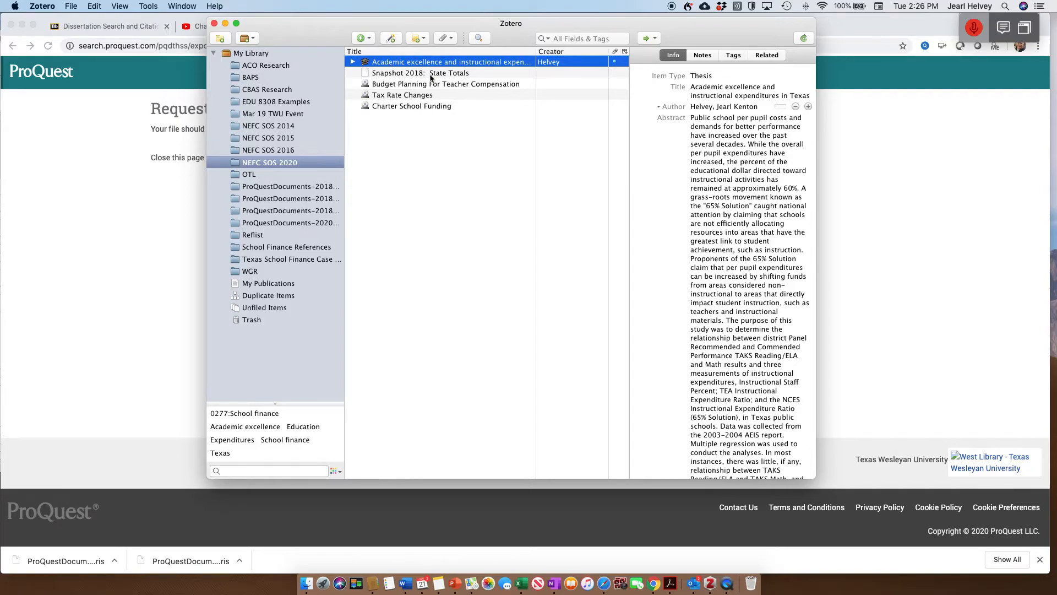
Expand the Helvey thesis record so Finalapproved.pdf shows among its attachments
left_click(445, 84)
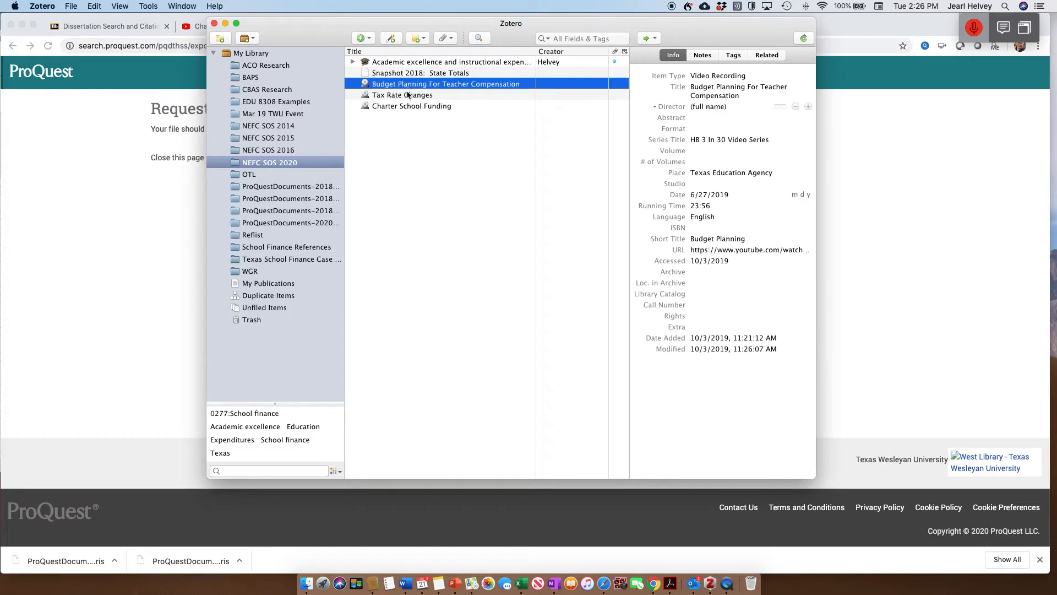
left_click(450, 62)
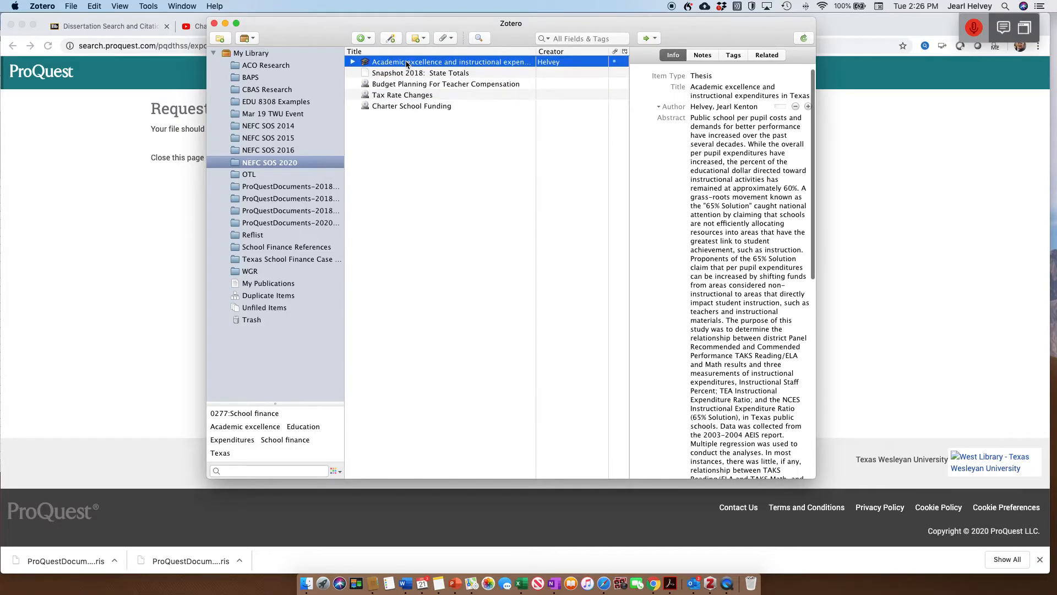
left_click(353, 62)
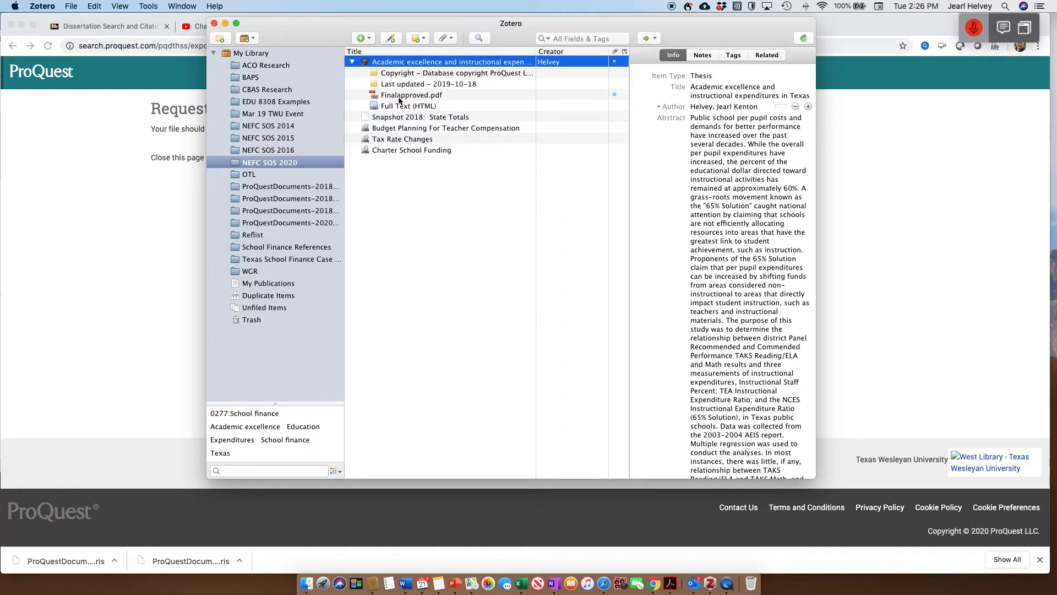
mouse_move(409, 98)
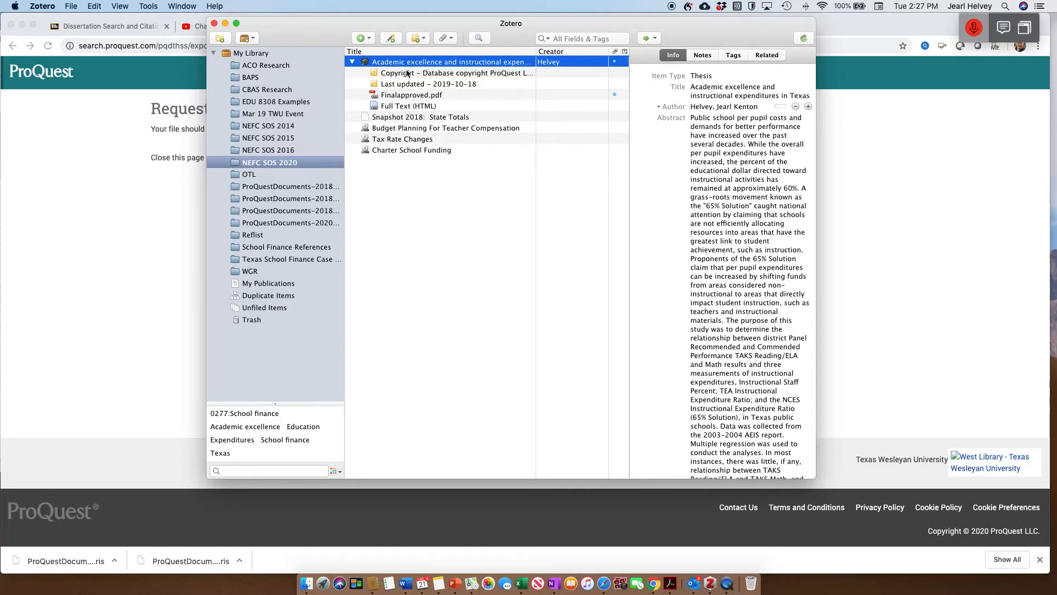
mouse_move(529, 333)
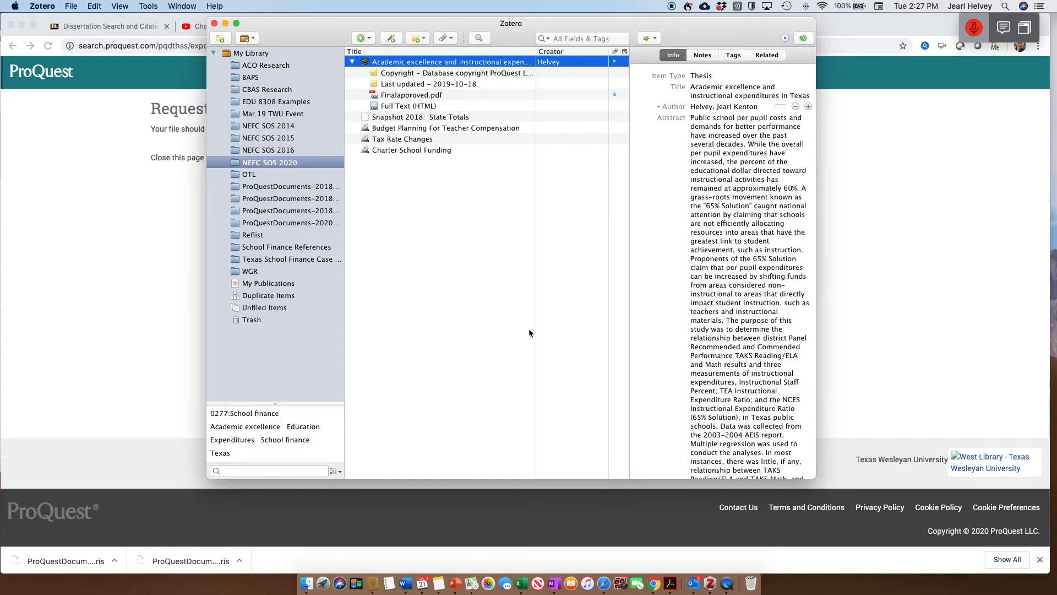
mouse_move(543, 329)
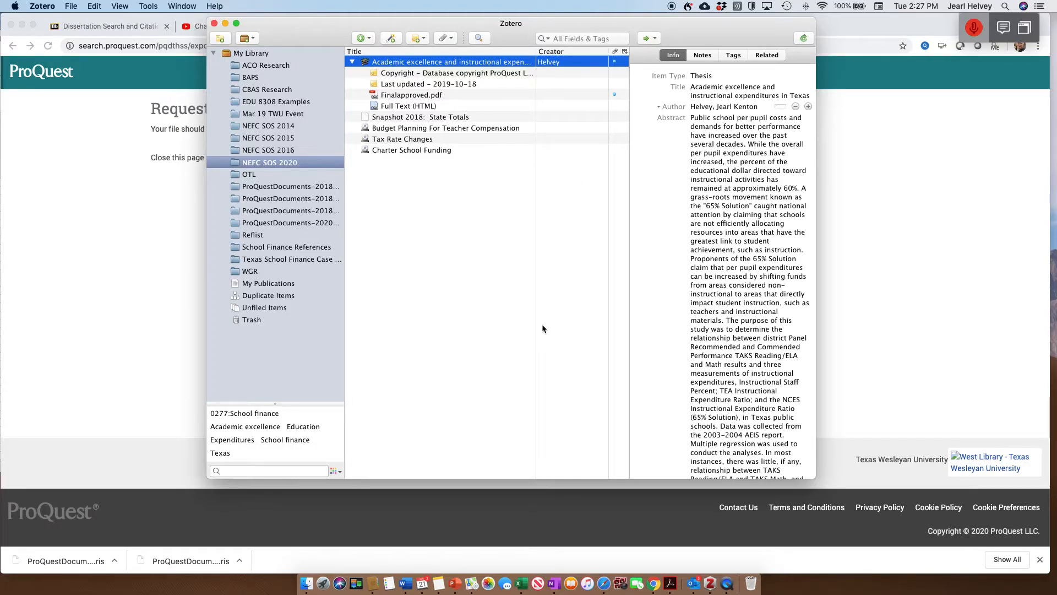
mouse_move(492, 383)
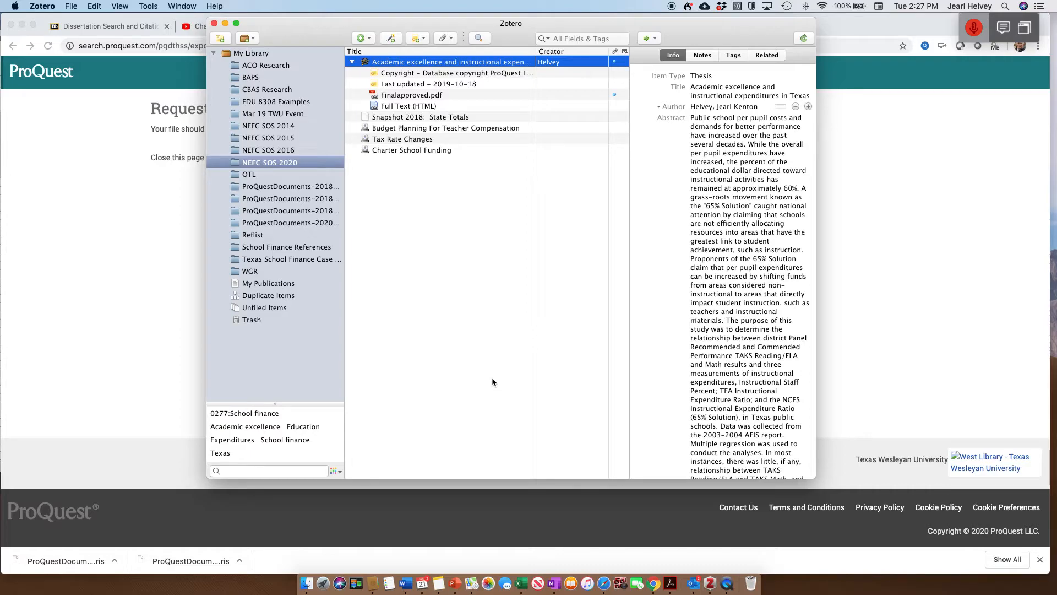
mouse_move(405, 583)
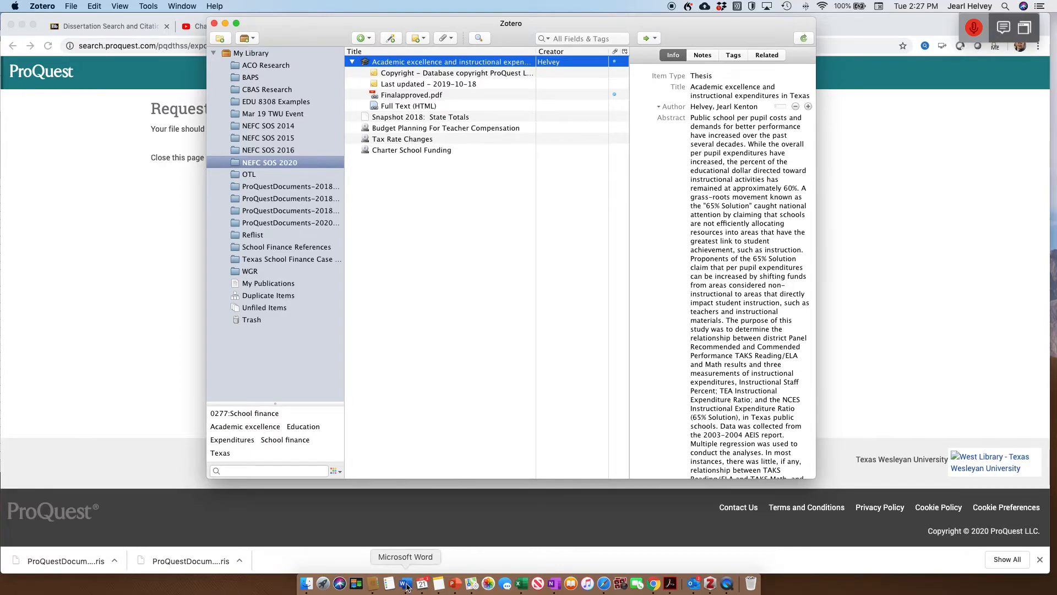
Start a Zotero Add/Edit Citation after the budget-allocations sentence in the Word Test document
left_click(405, 584)
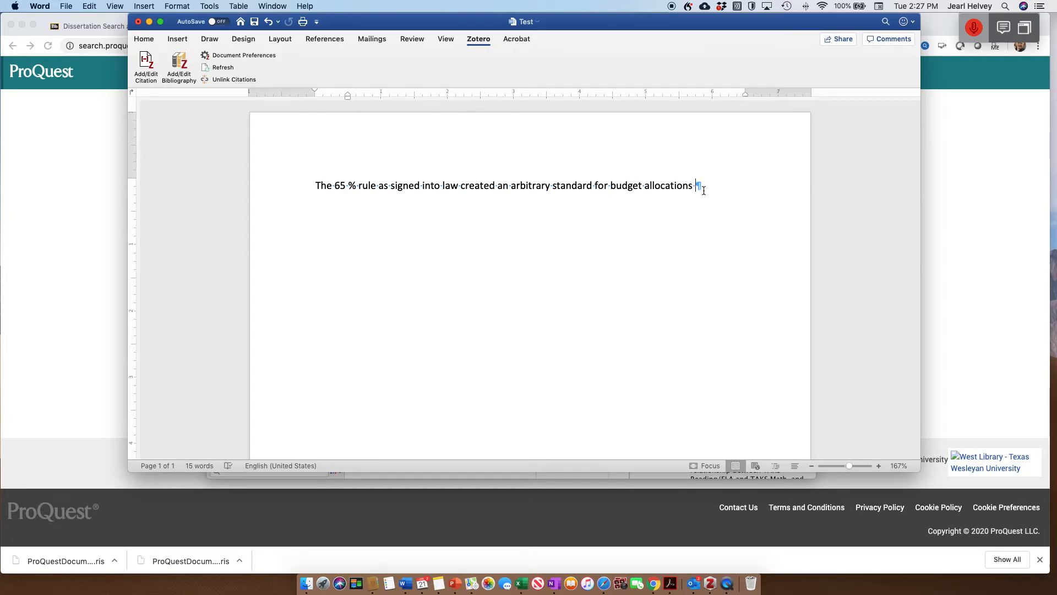
mouse_move(430, 151)
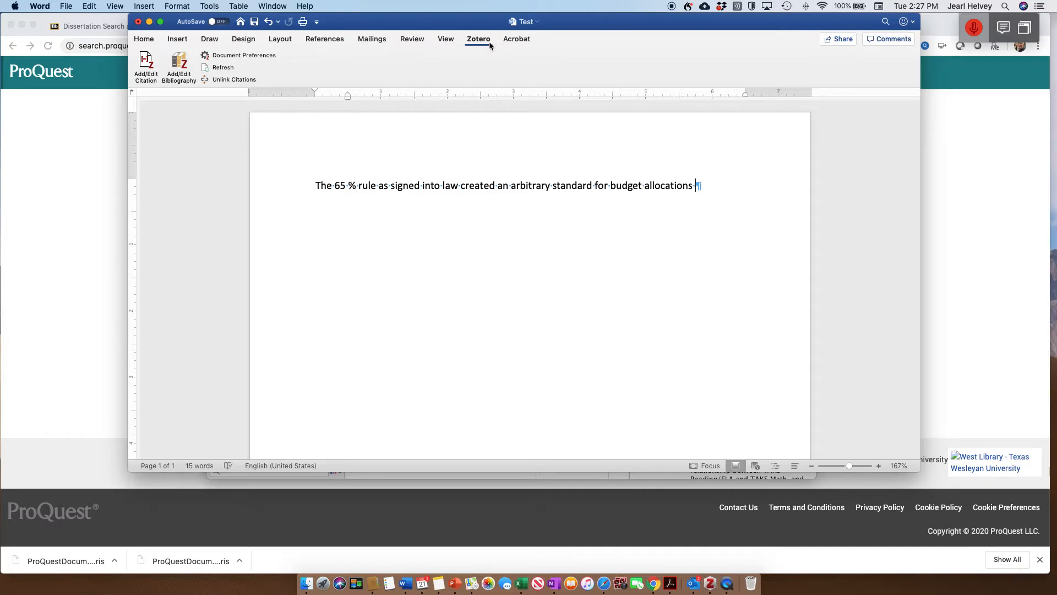
left_click(146, 67)
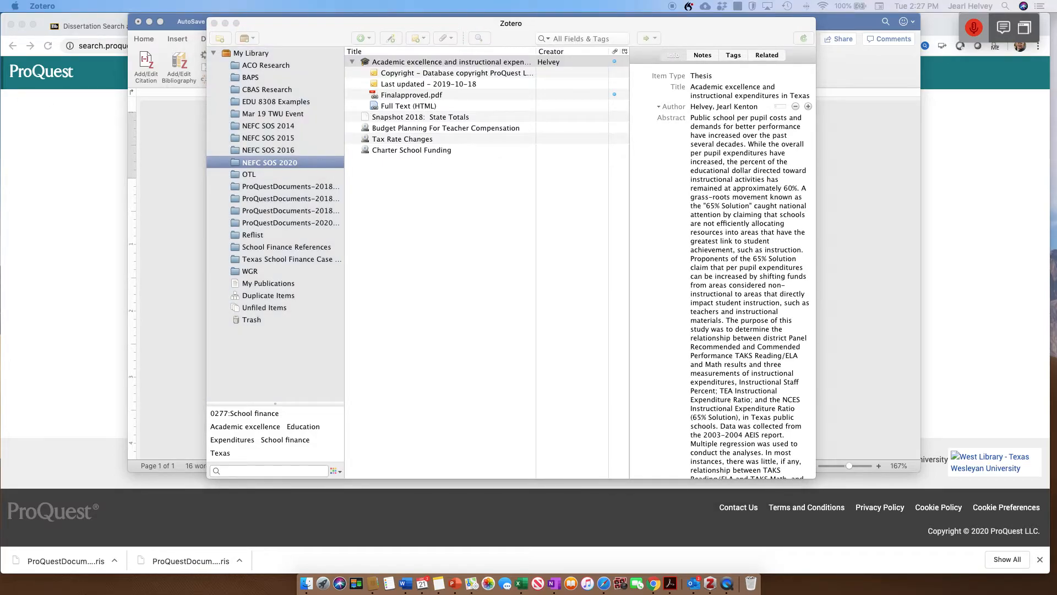
Insert the in-text citation (Helvey, 2006) for the Academic excellence thesis
left_click(145, 65)
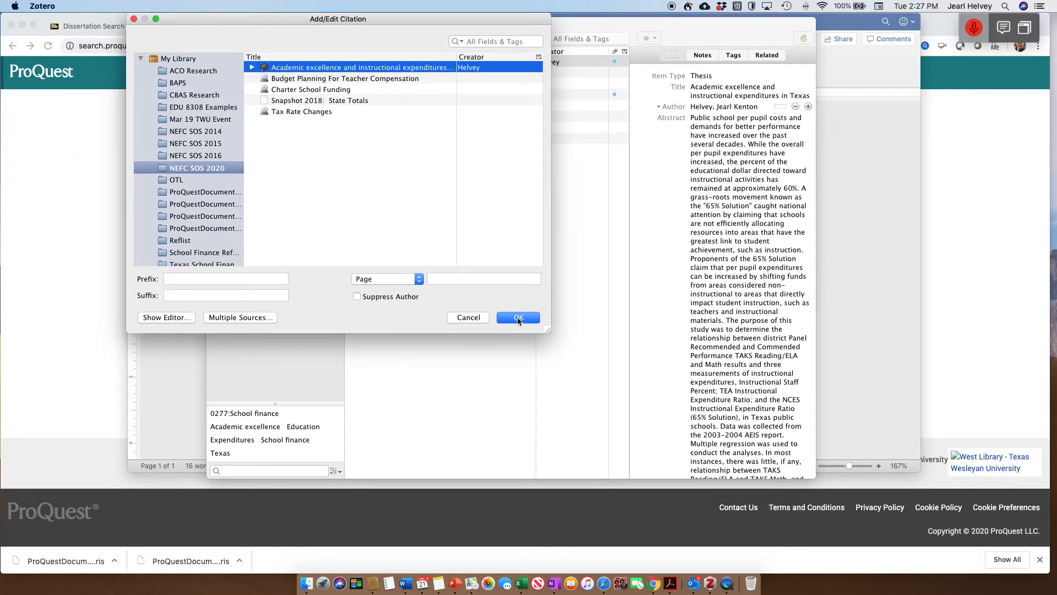
left_click(518, 317)
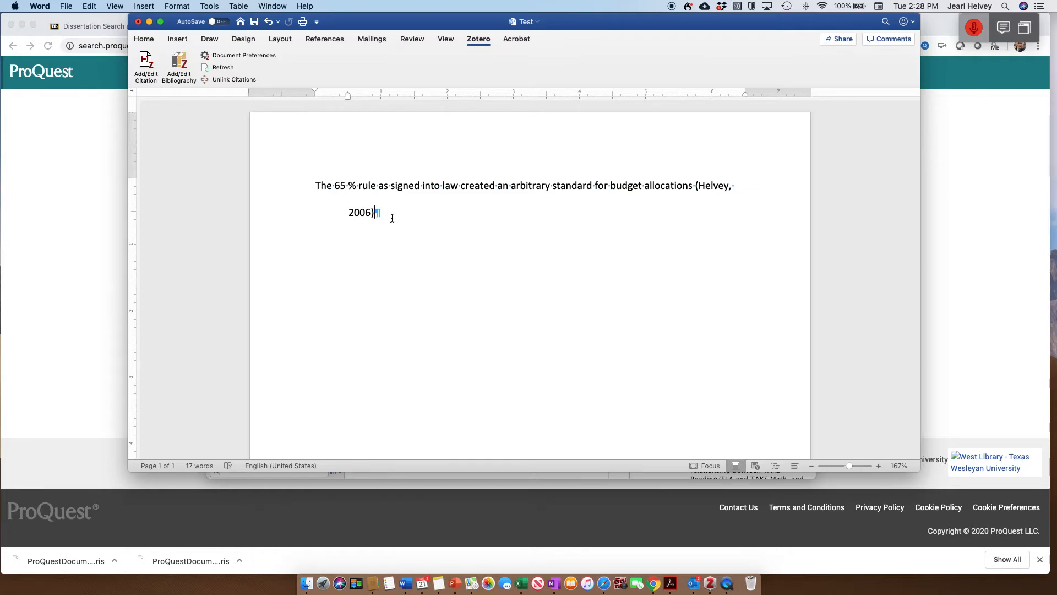
mouse_move(488, 247)
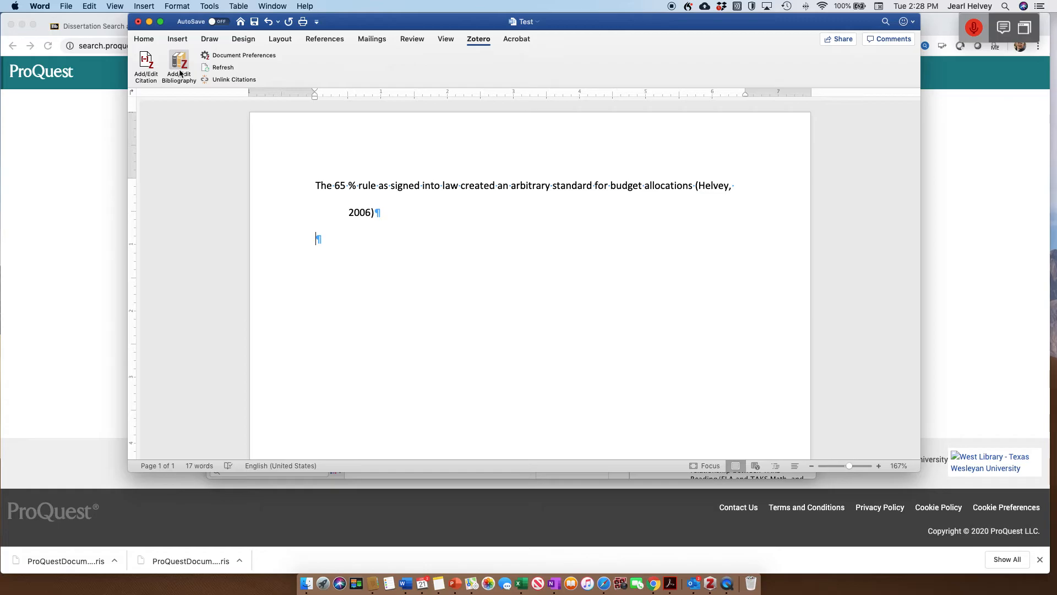
Insert the APA bibliography entry for Helvey (2006) below the cited sentence
left_click(178, 67)
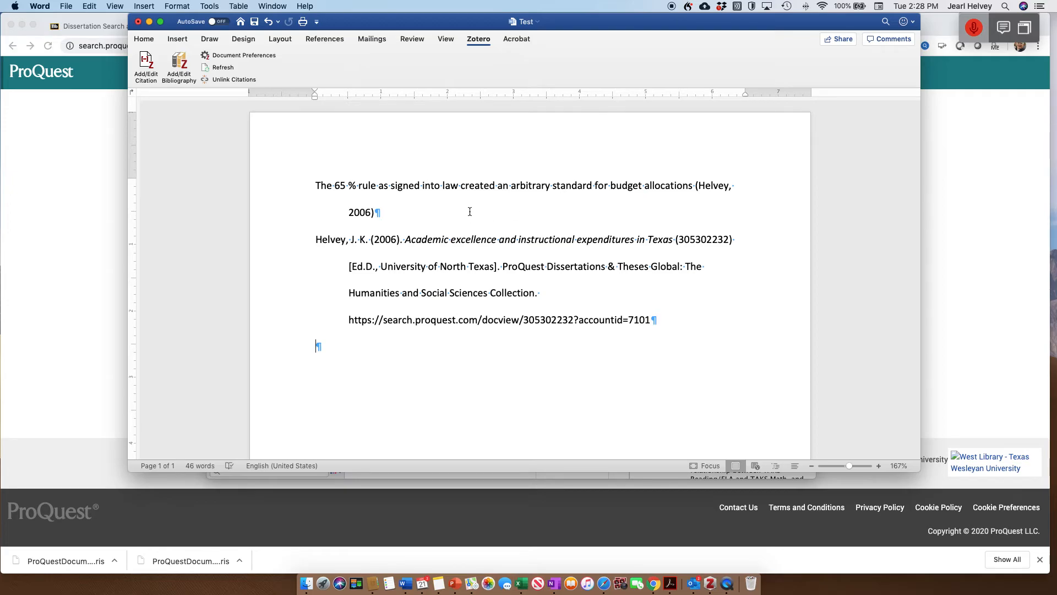
mouse_move(718, 211)
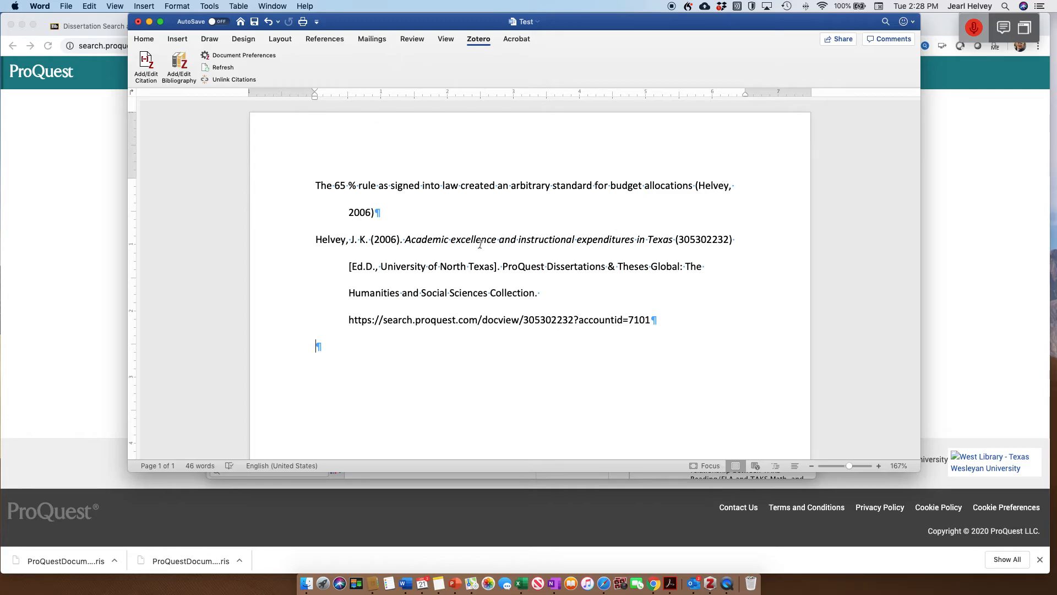
mouse_move(321, 224)
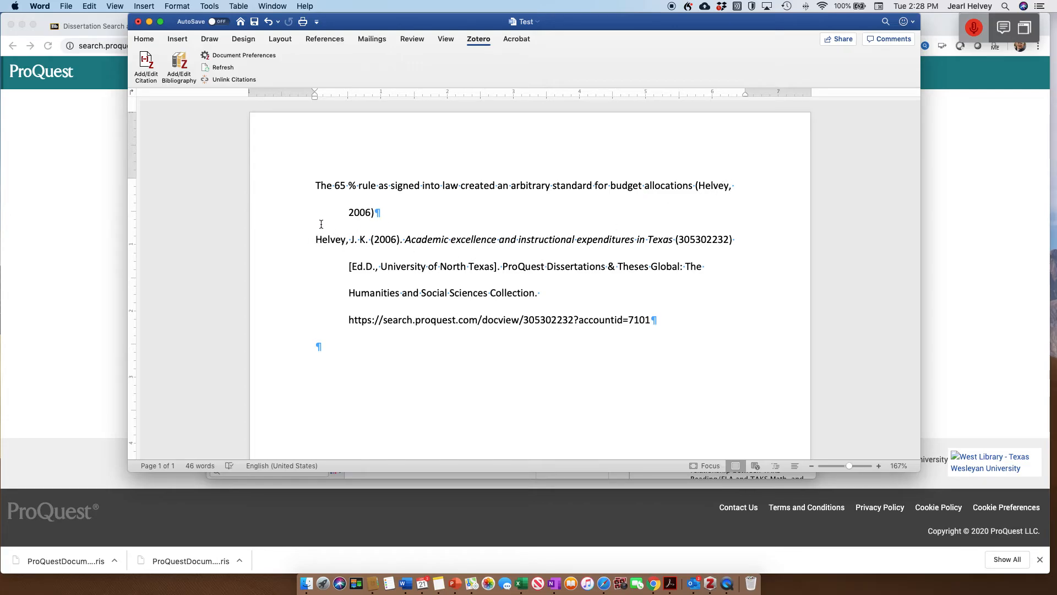
mouse_move(323, 234)
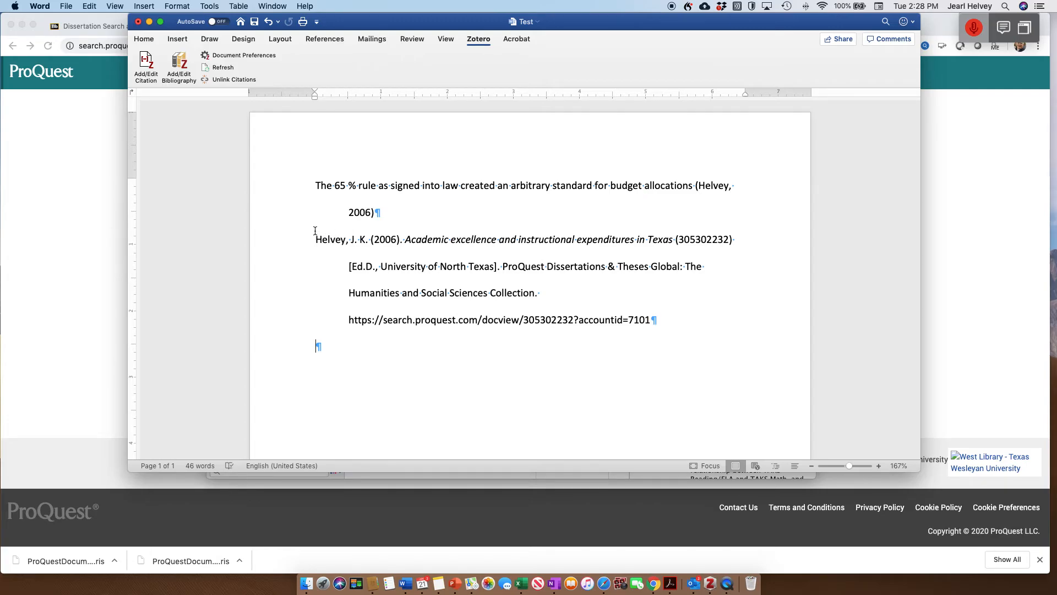
mouse_move(437, 349)
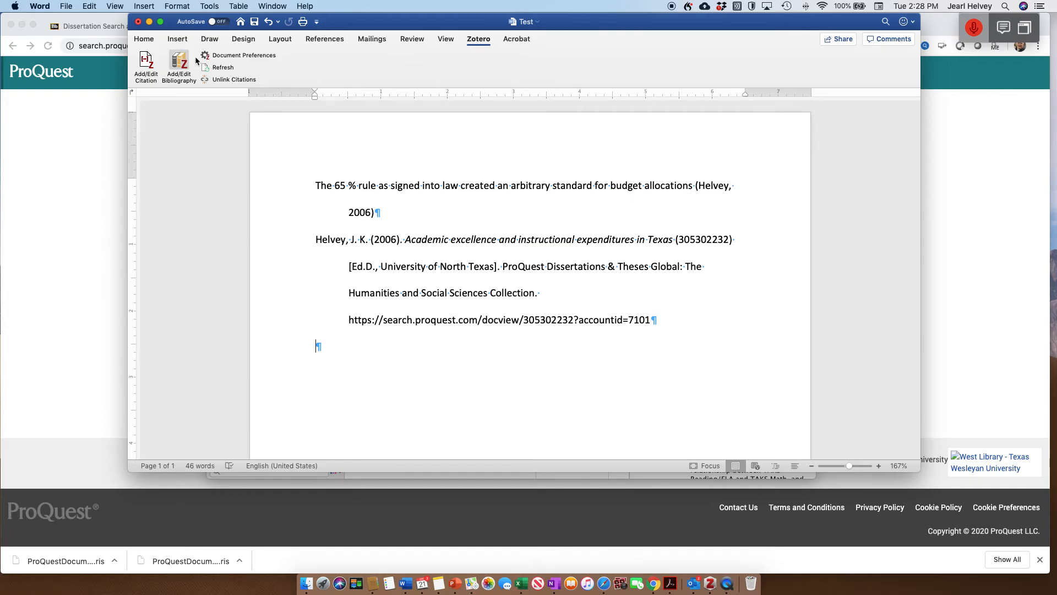
mouse_move(550, 342)
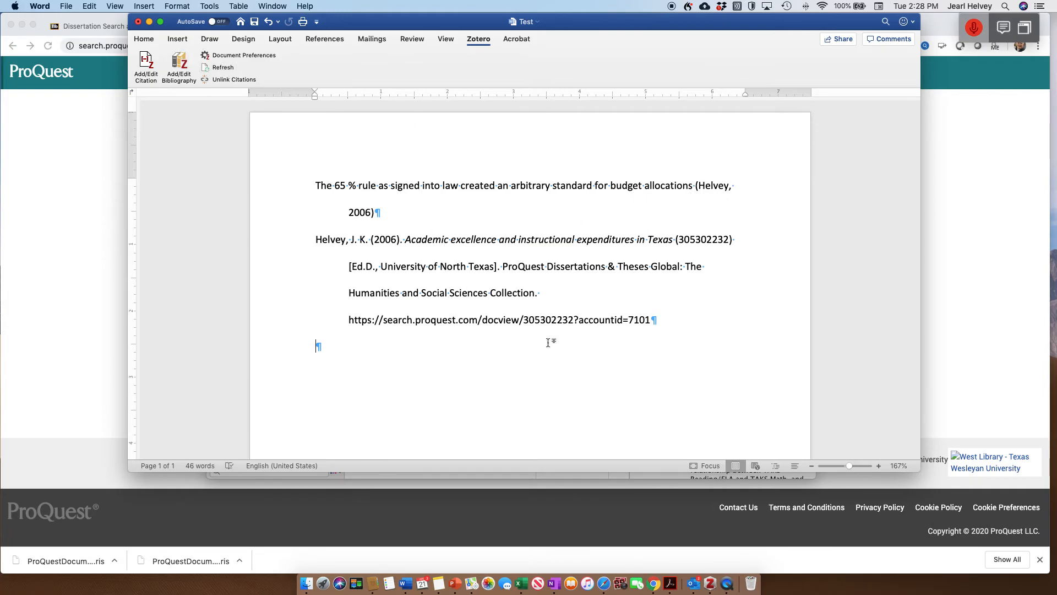
mouse_move(563, 383)
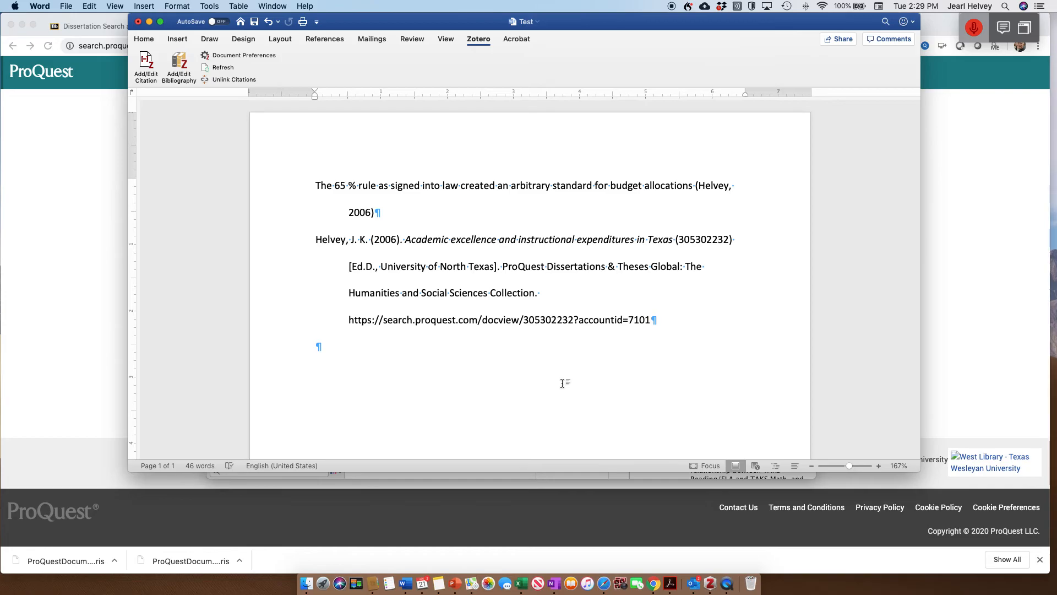
mouse_move(536, 344)
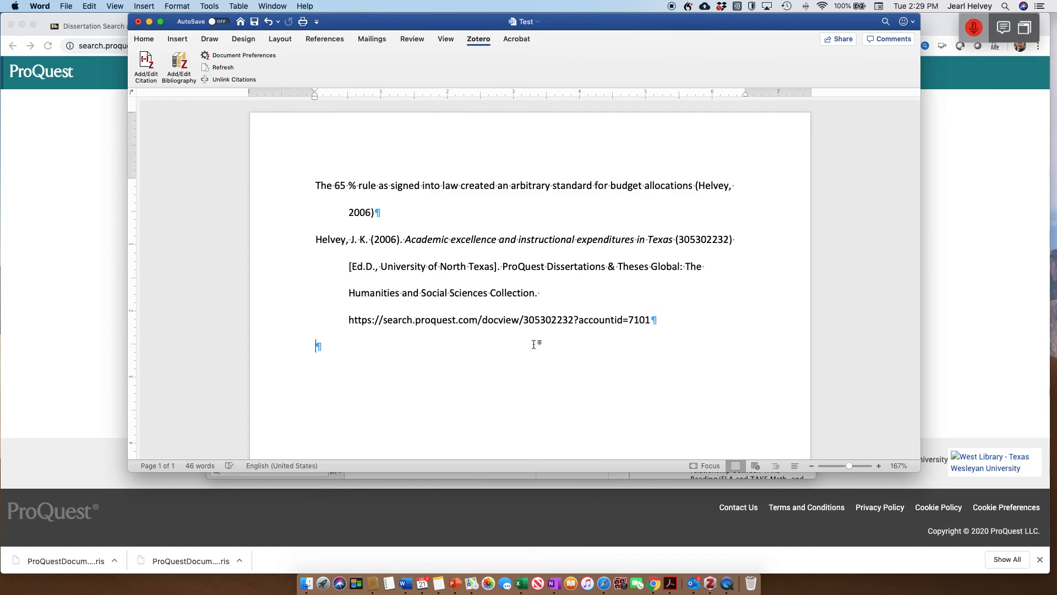
mouse_move(535, 338)
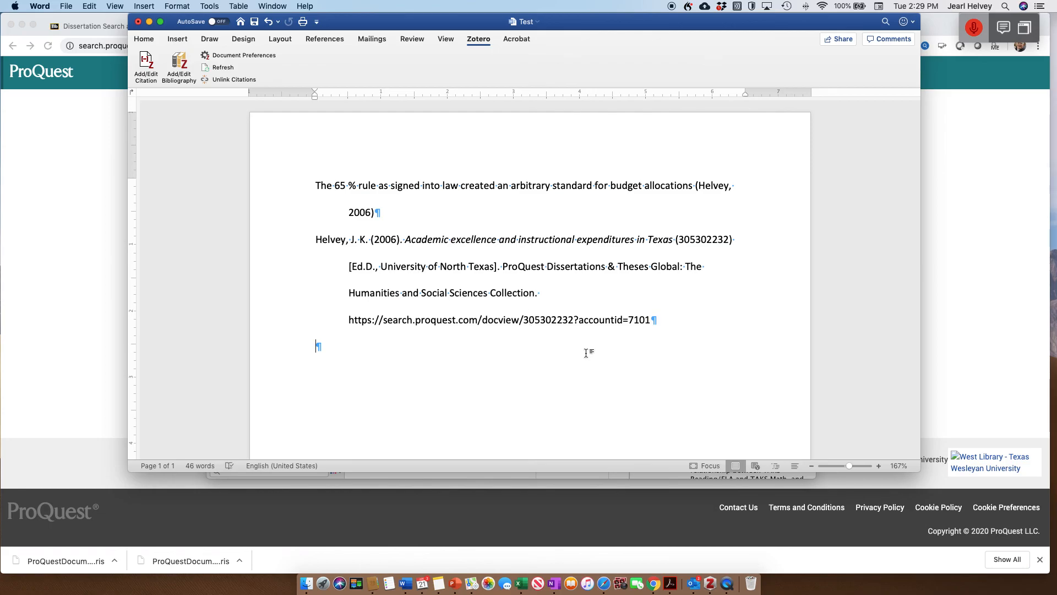
mouse_move(347, 355)
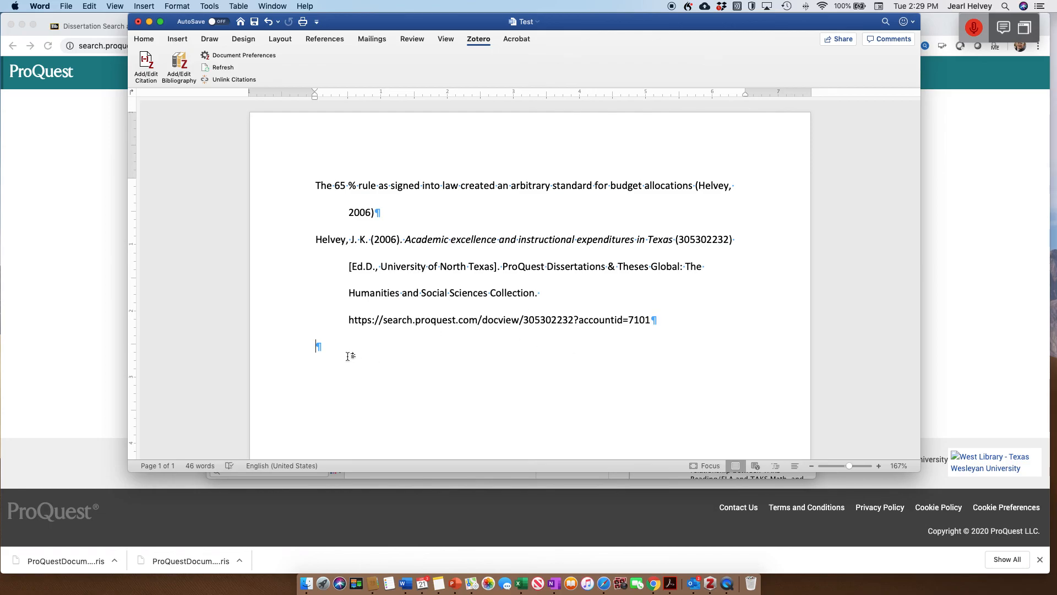
mouse_move(251, 166)
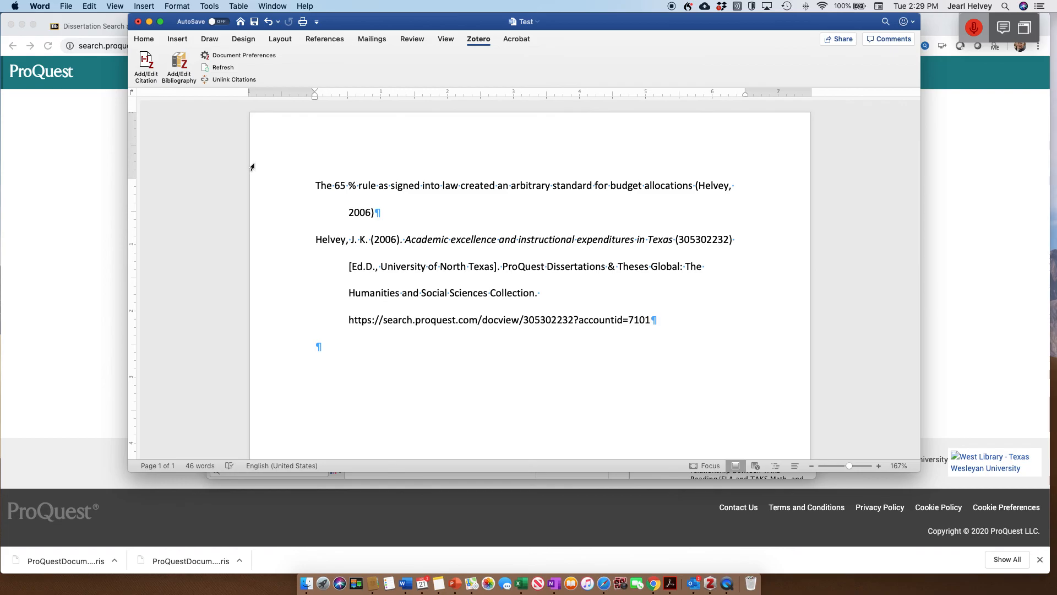